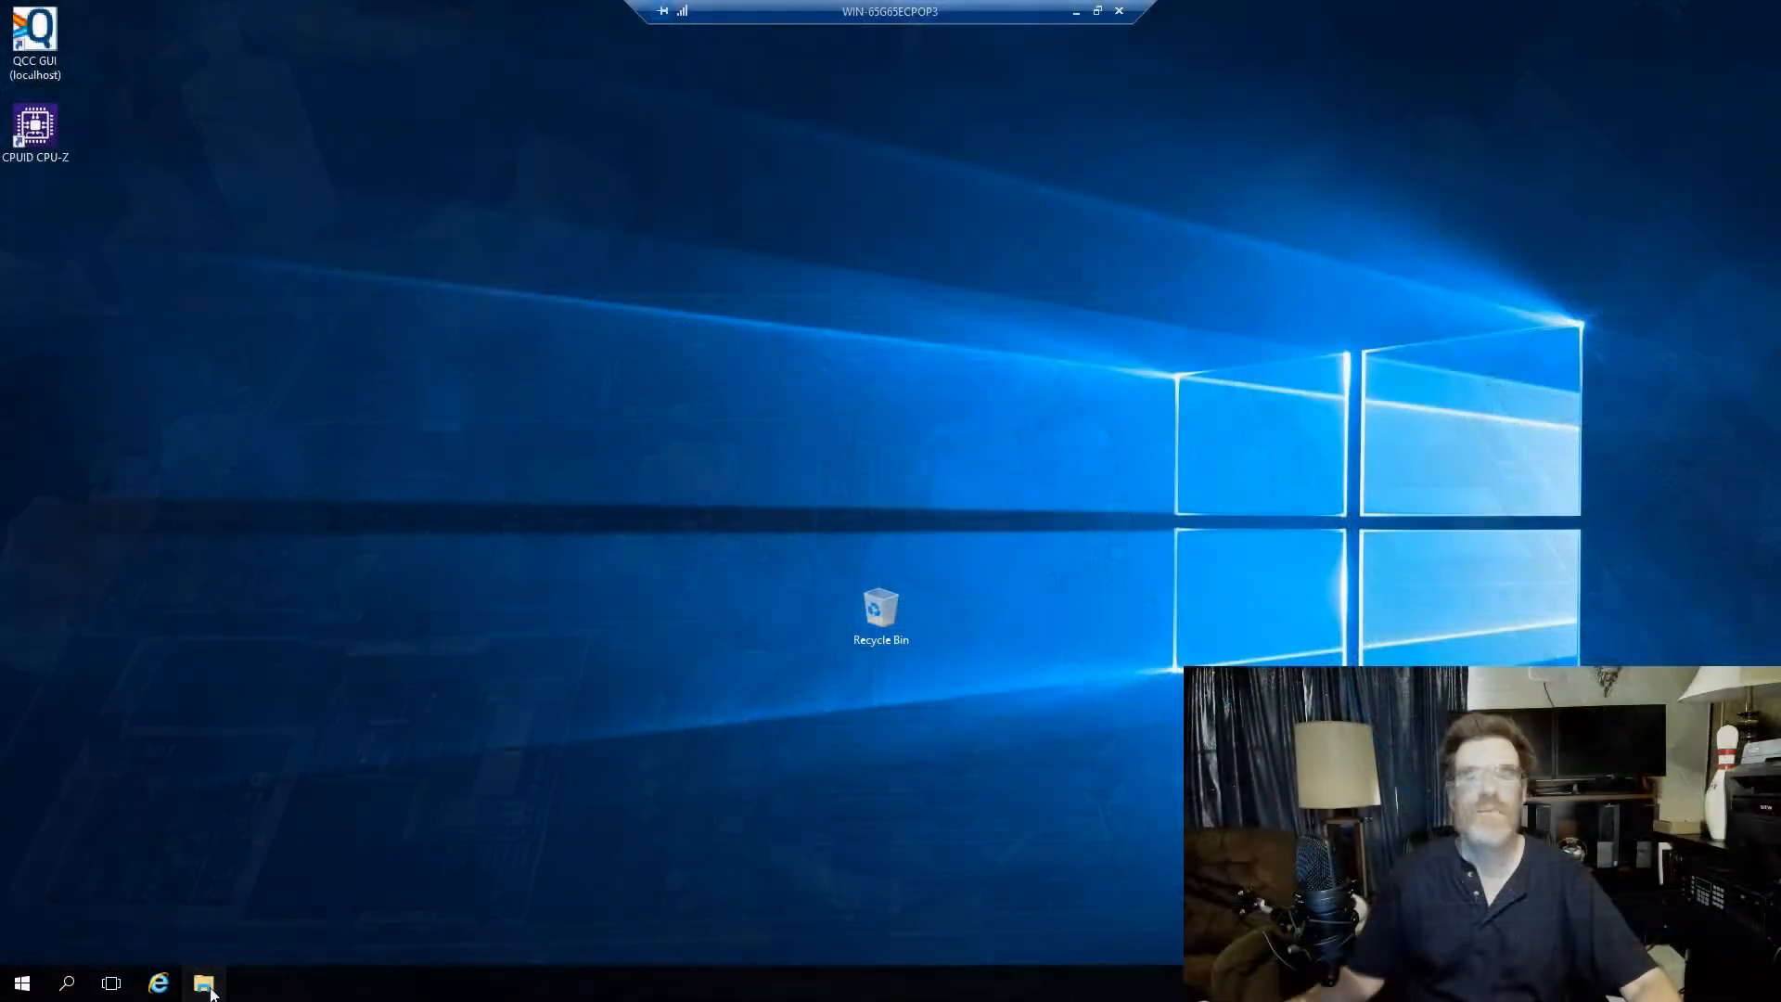
Launch CINEBENCH Windows 64 Bit from the CINEBENCH R15.038_RC184115 folder in Dell R610 Drivers.
click(204, 983)
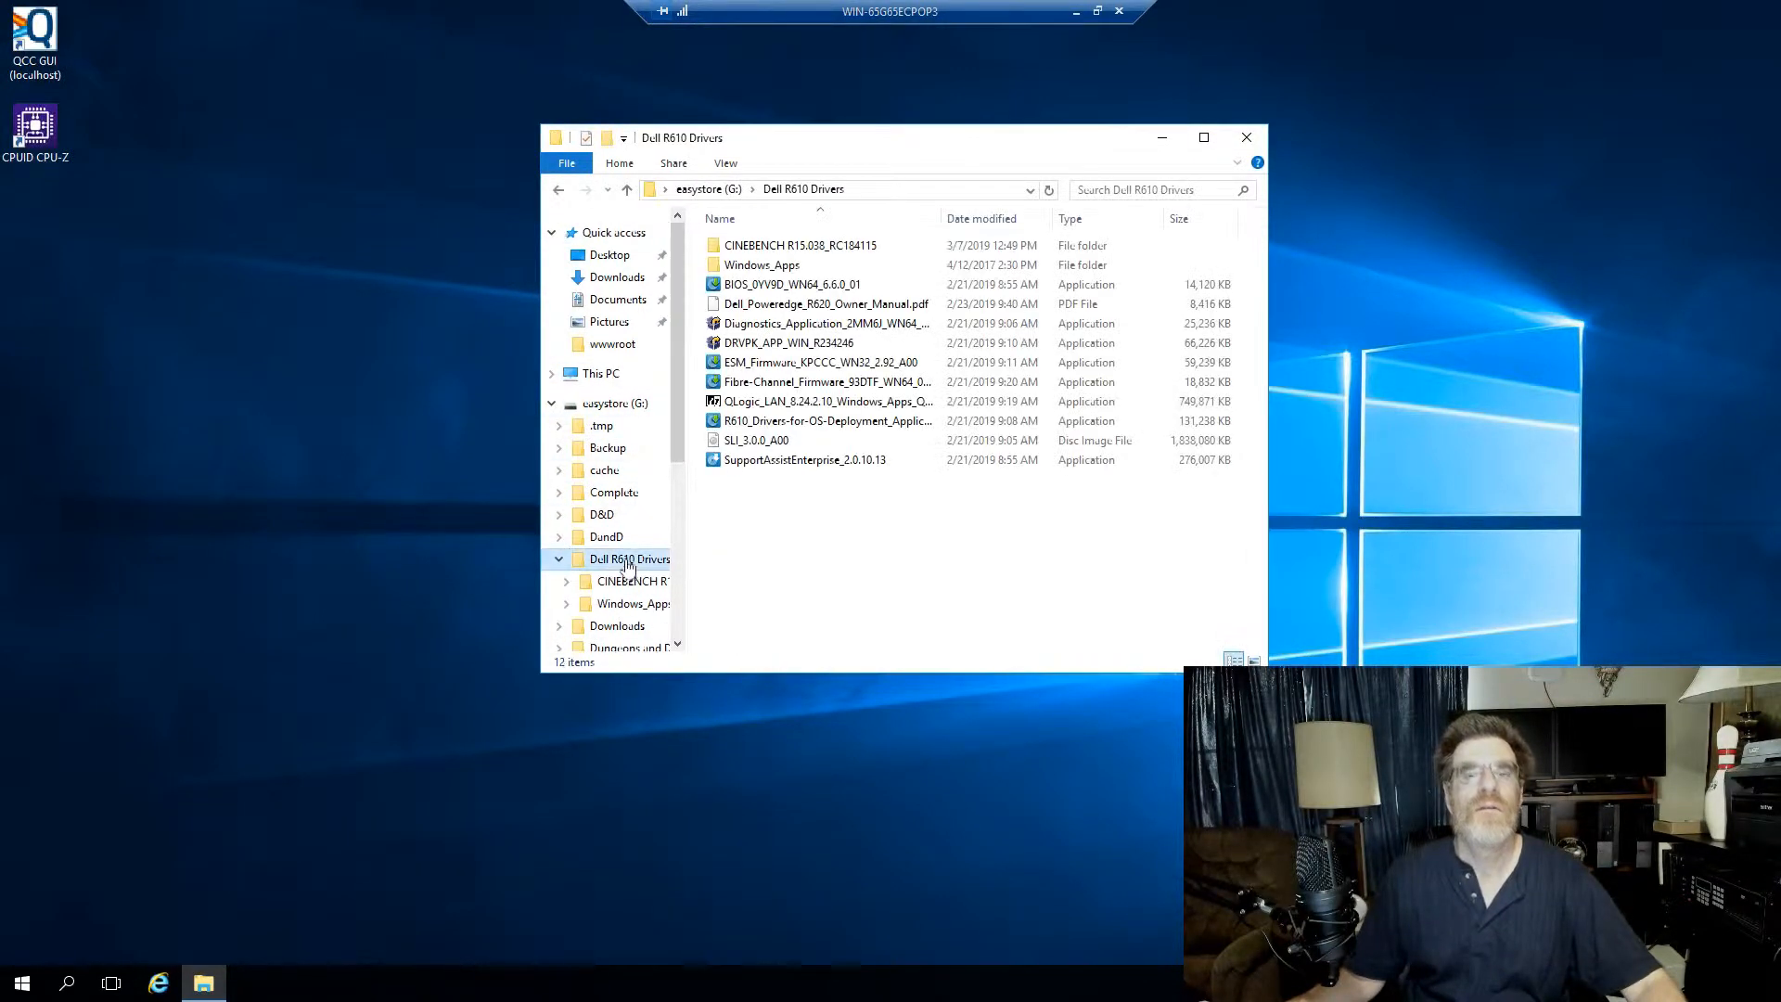
double_click(798, 245)
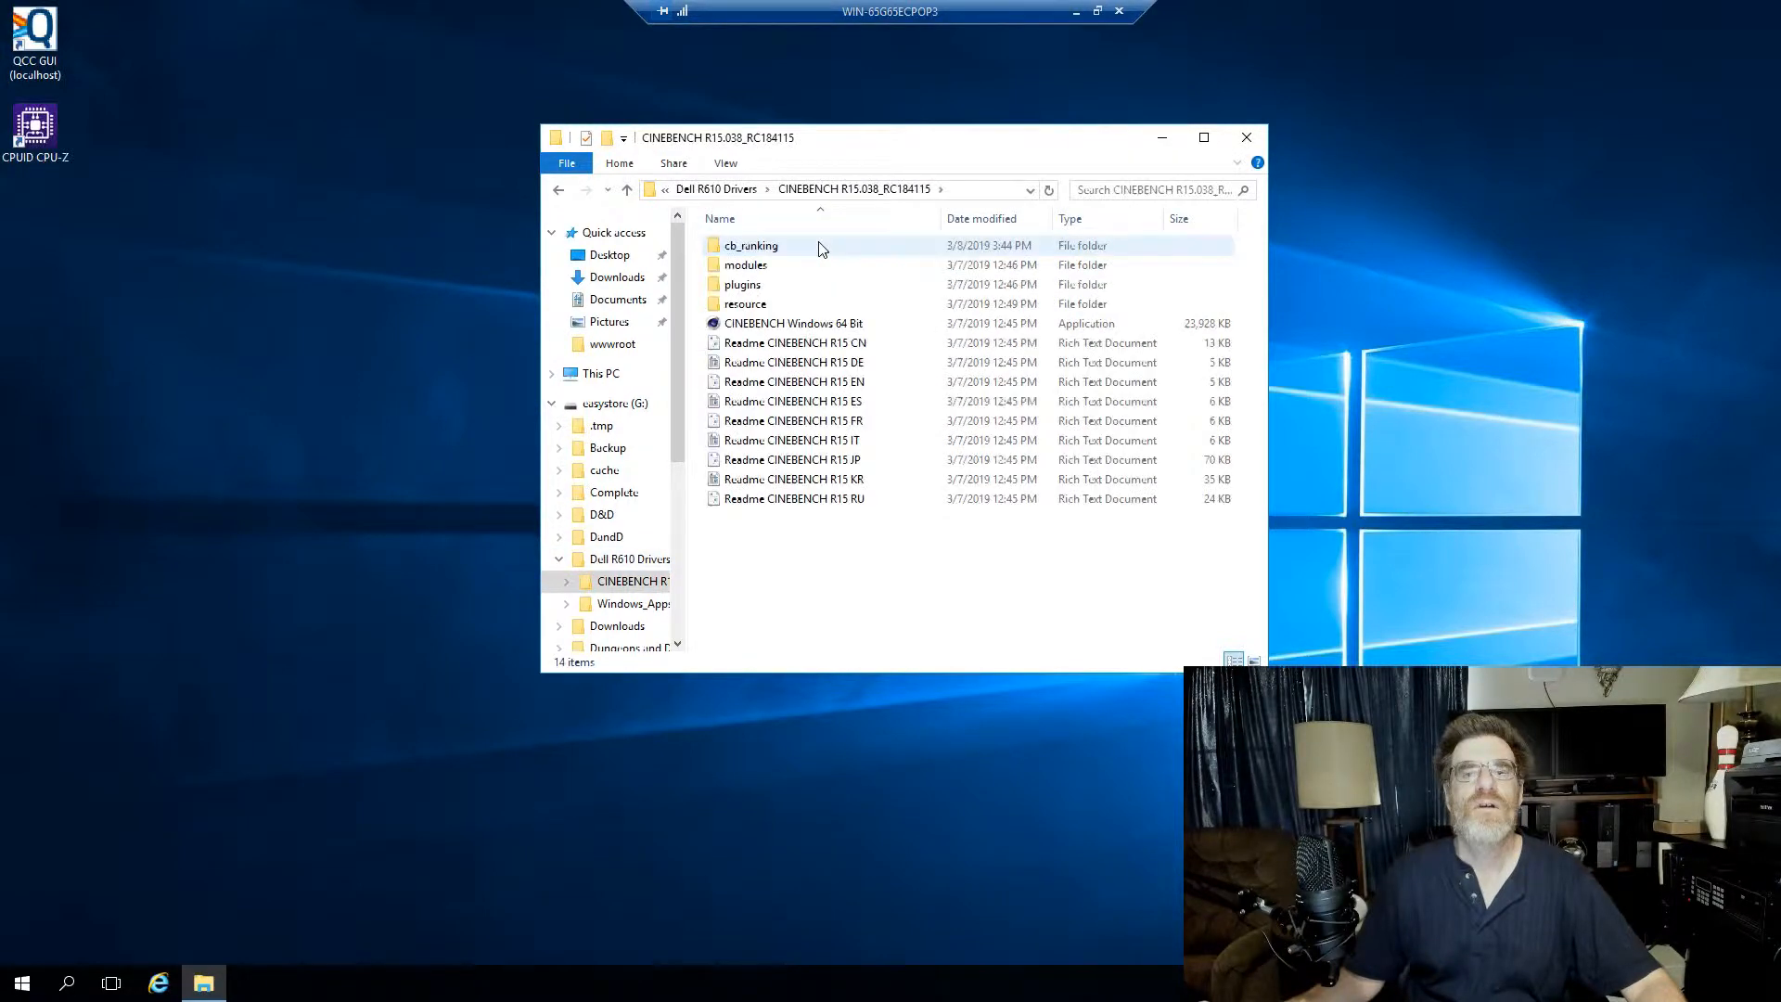
double_click(794, 323)
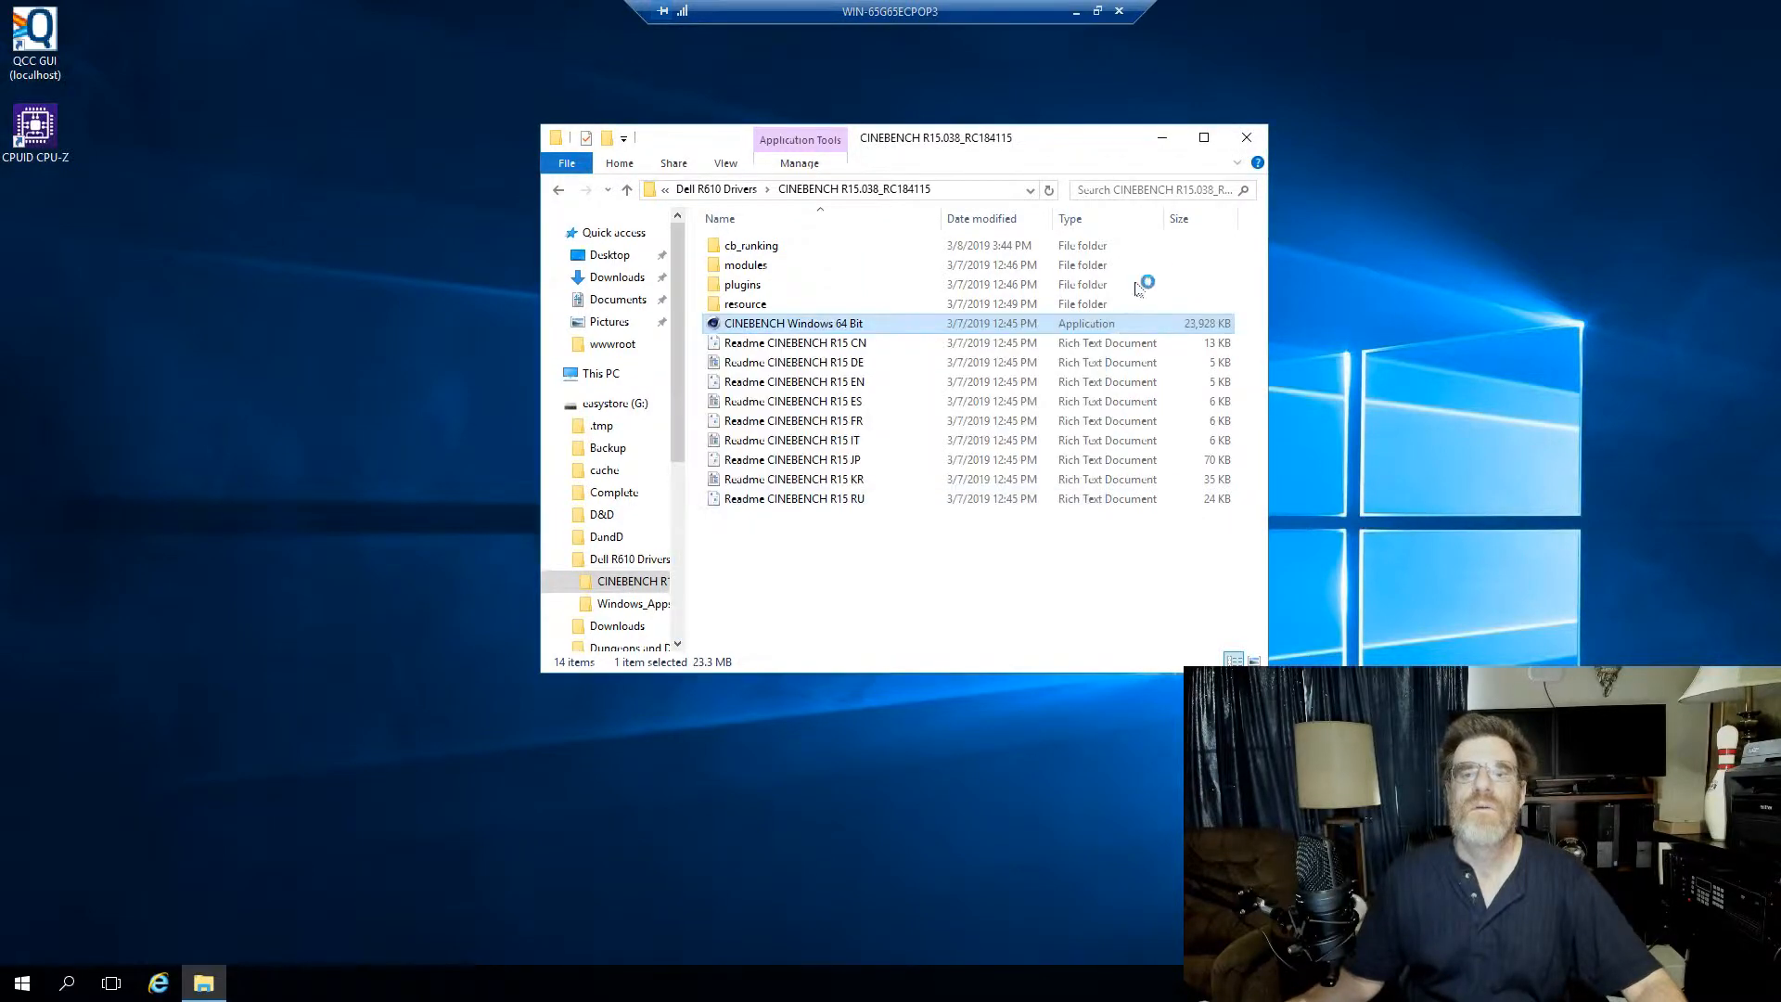
double_click(792, 323)
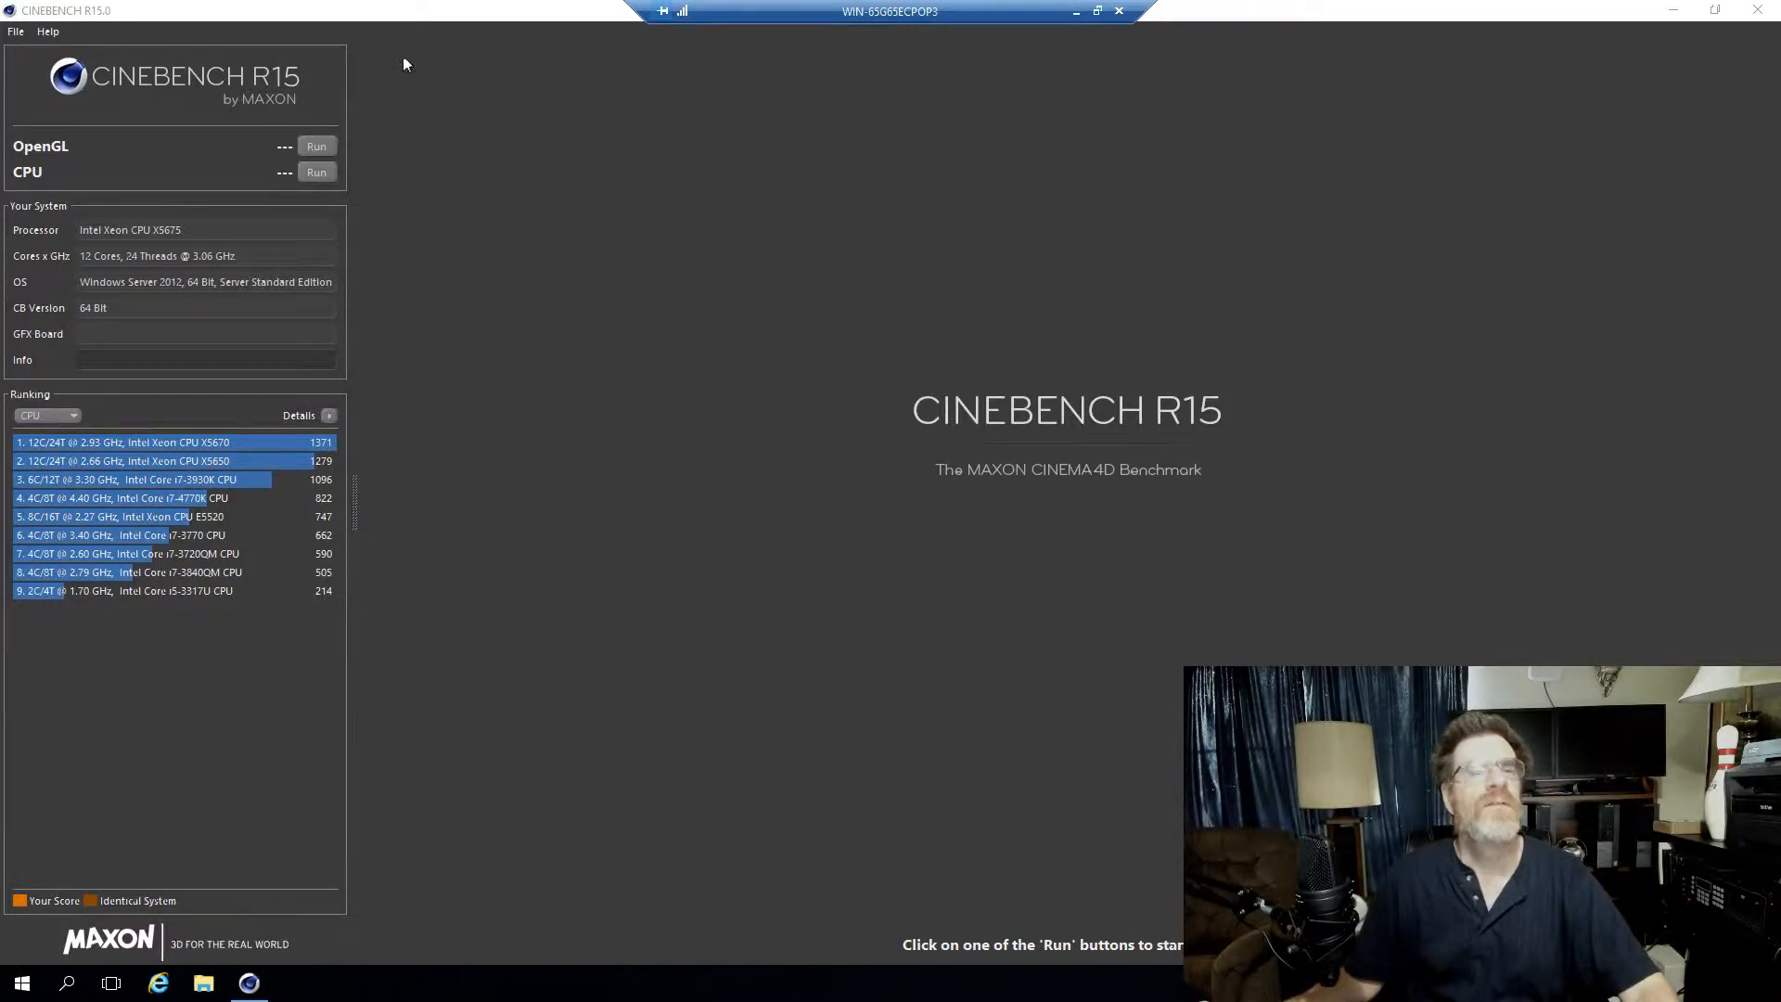
mouse_move(130, 522)
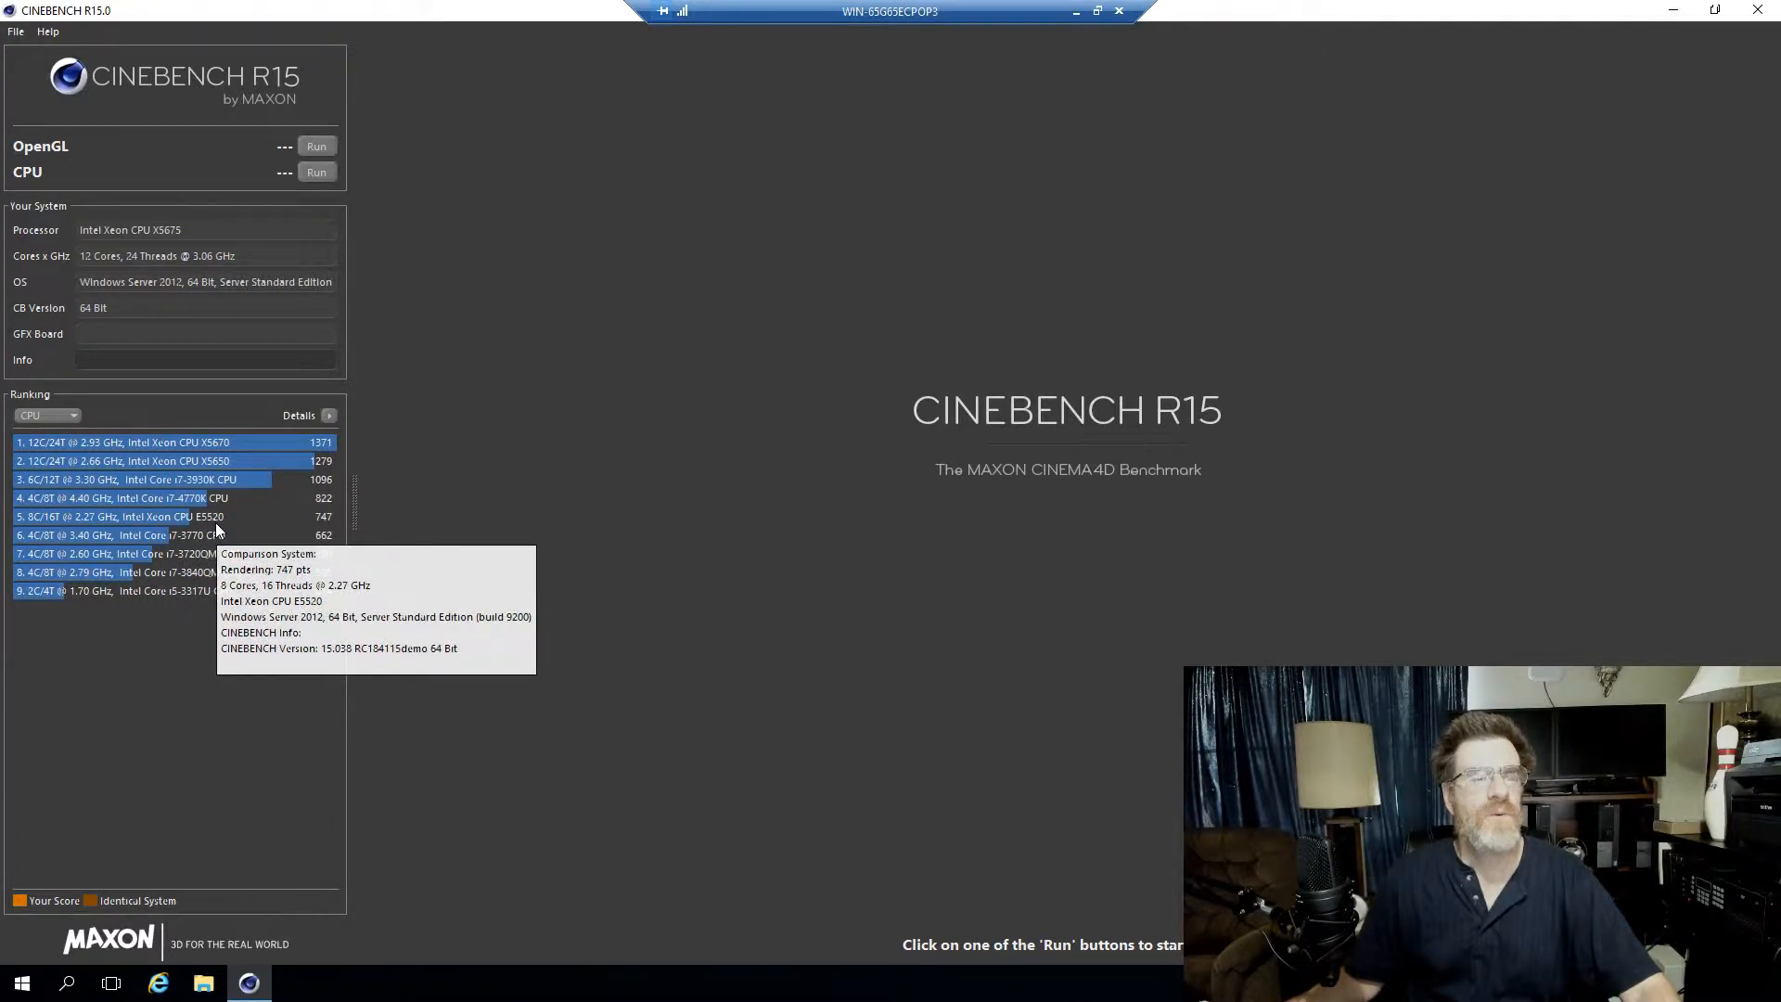
mouse_move(319, 527)
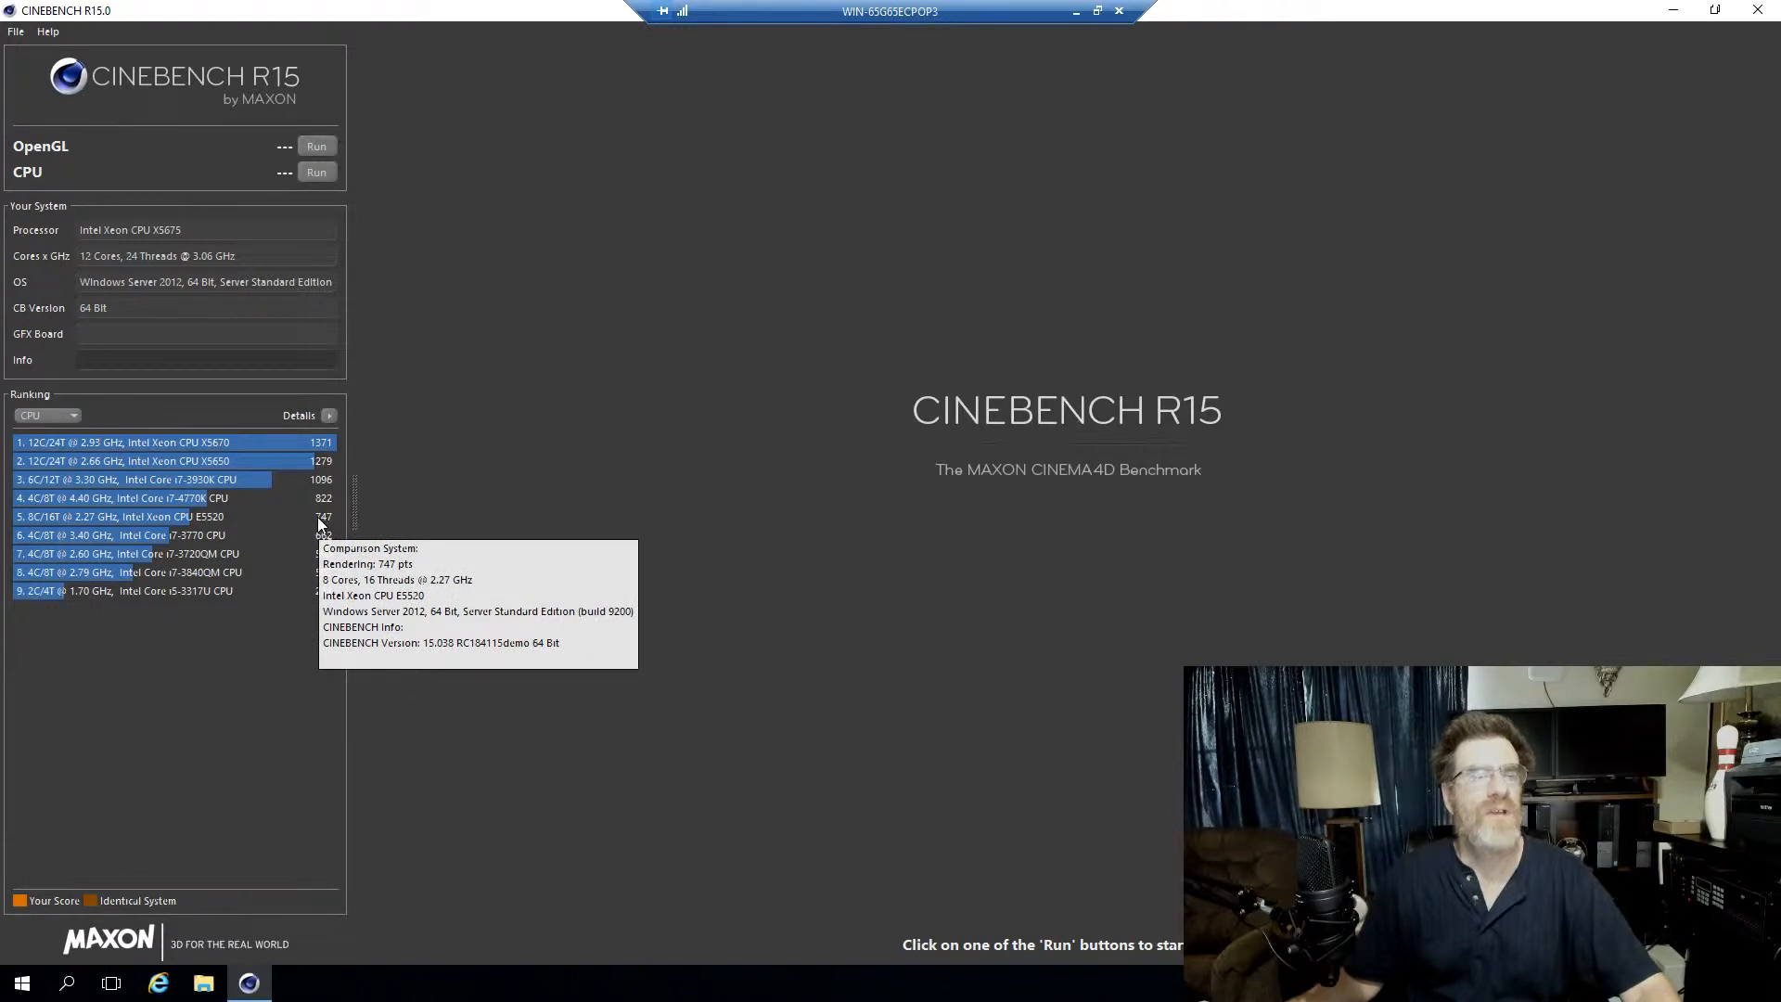
mouse_move(169, 520)
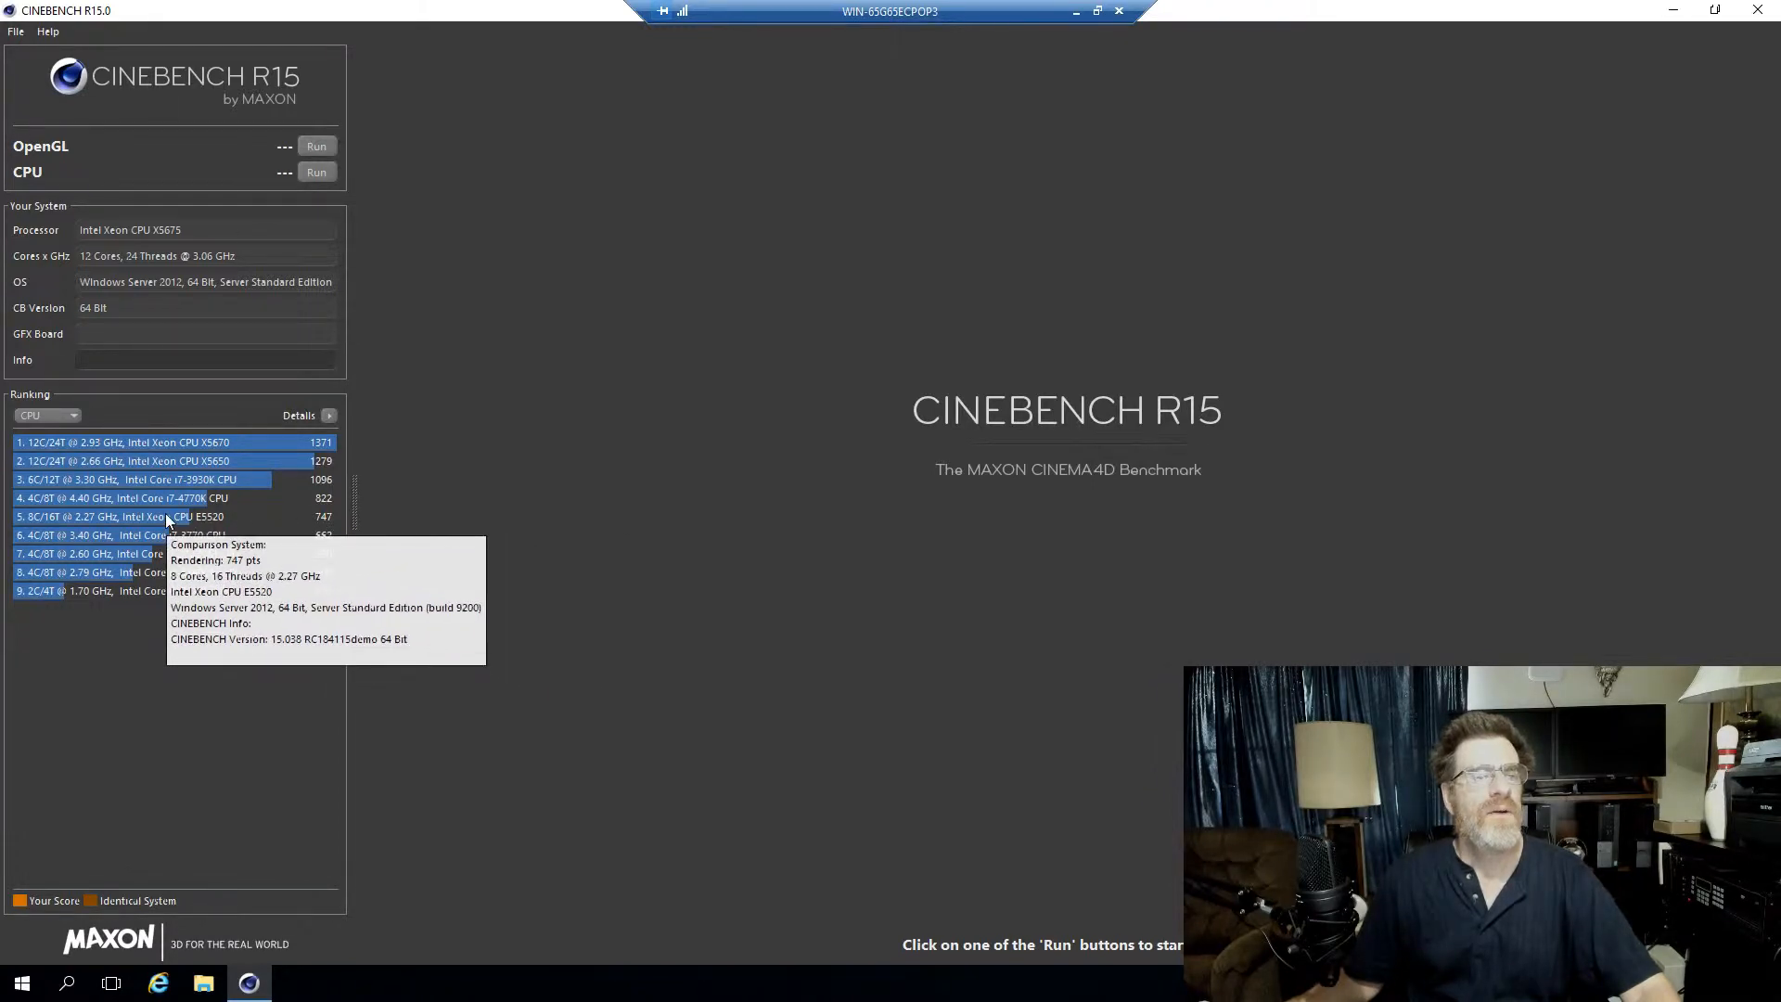
mouse_move(173, 472)
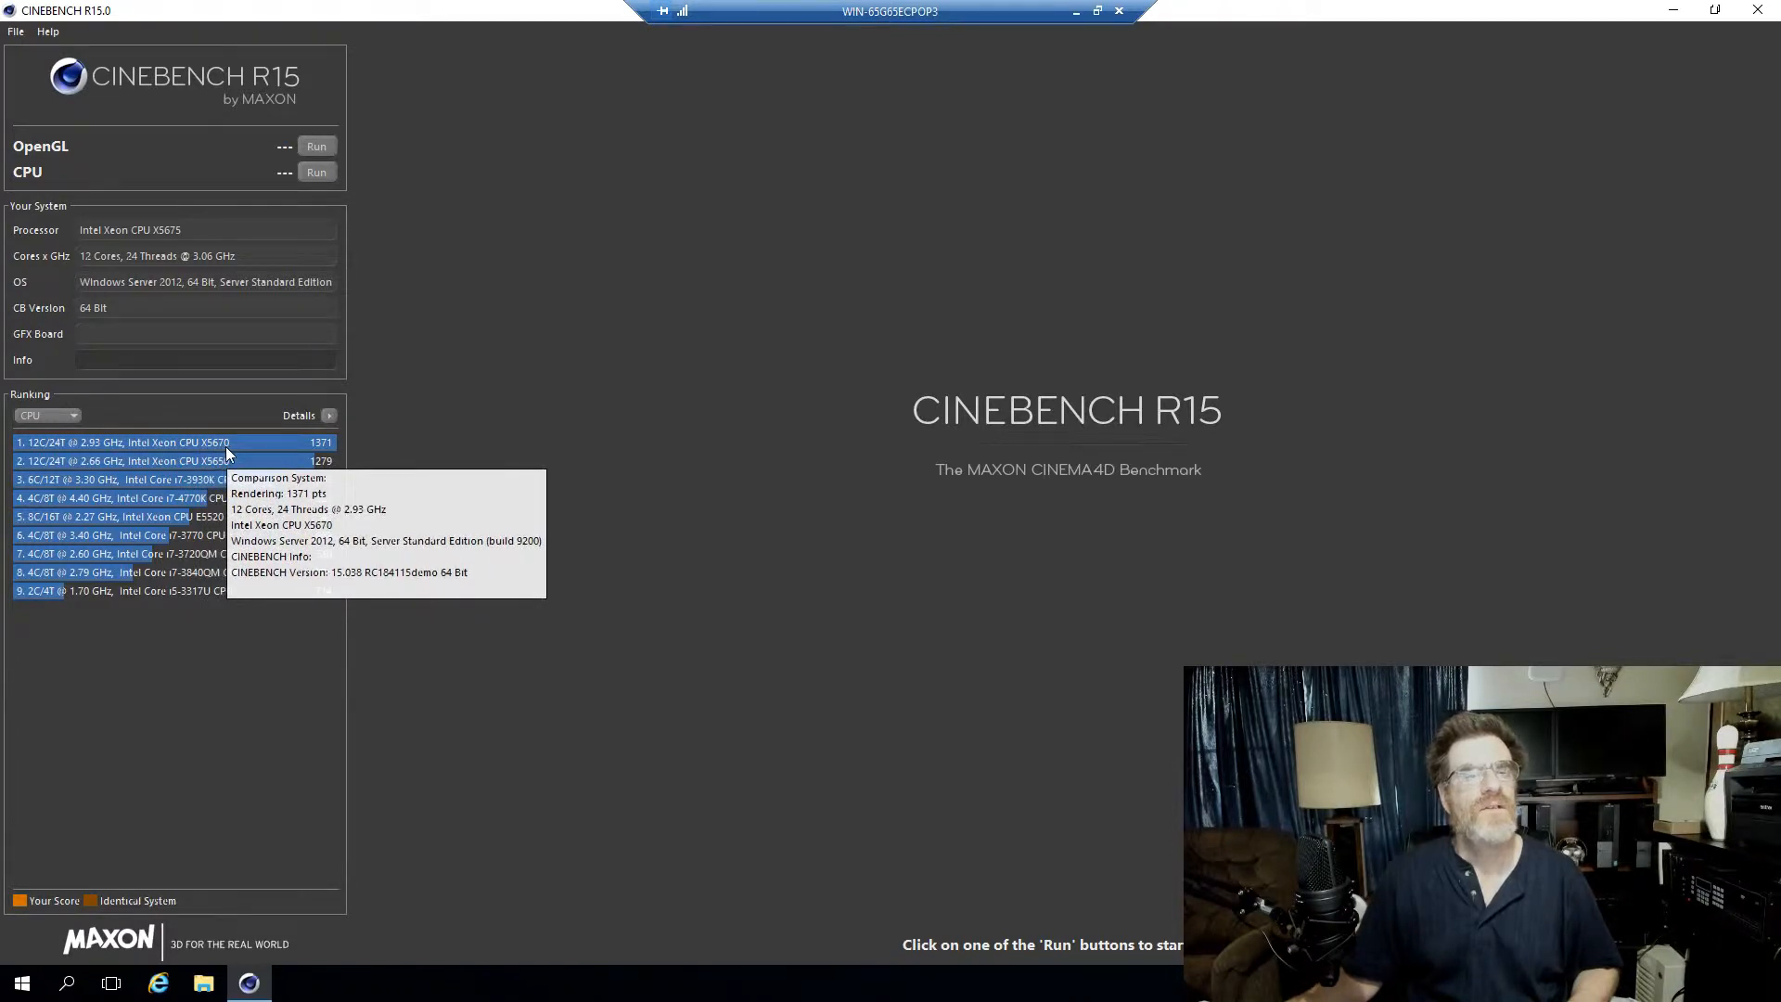
mouse_move(315, 451)
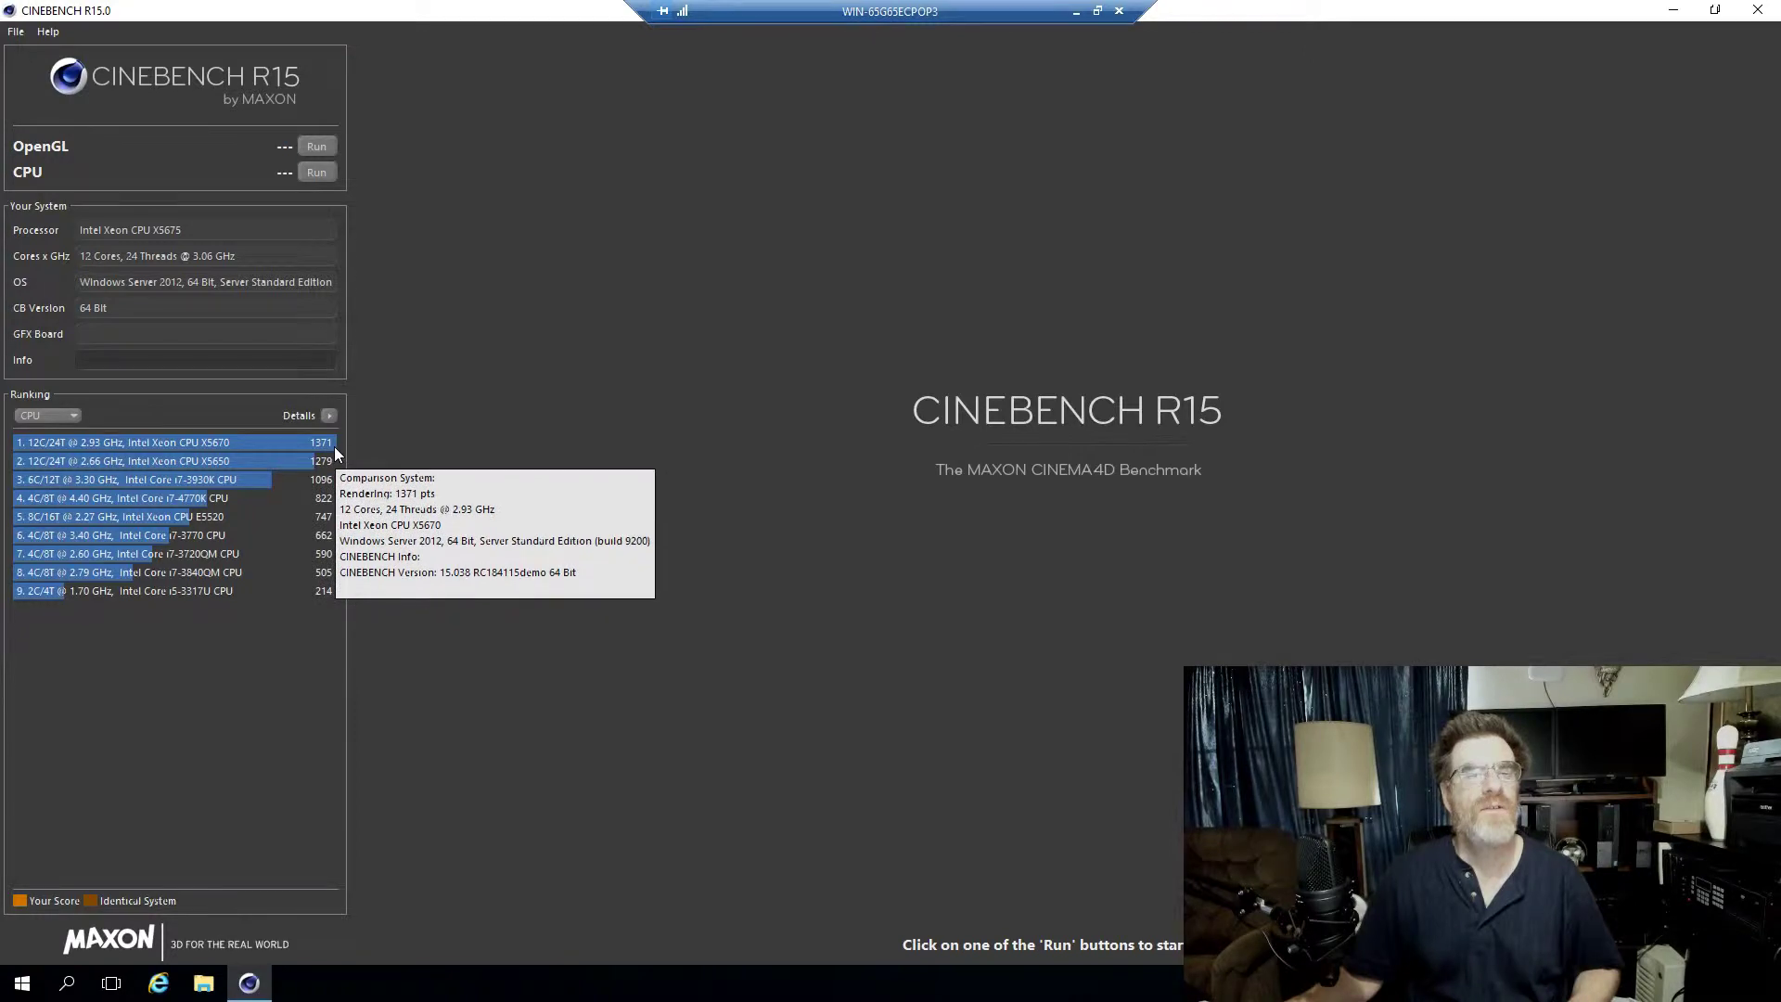
mouse_move(130, 873)
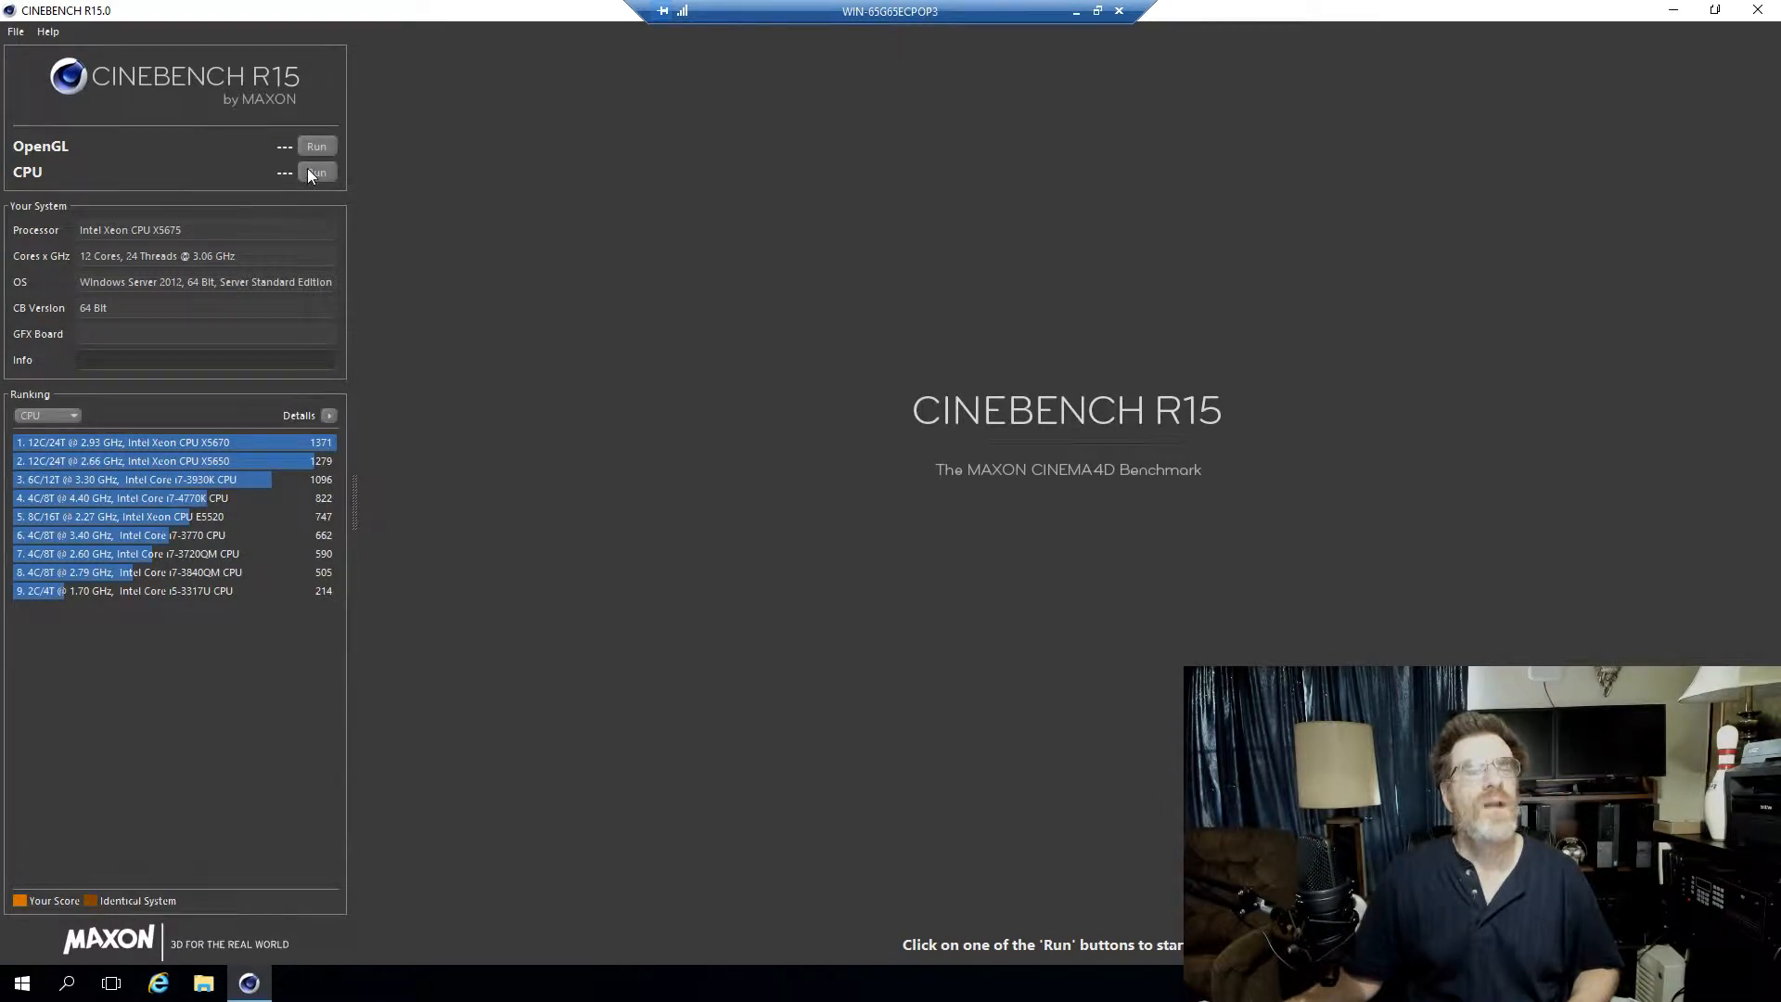
Bring up Task Manager's Performance view showing 24 logical processors beside Cinebench.
click(22, 983)
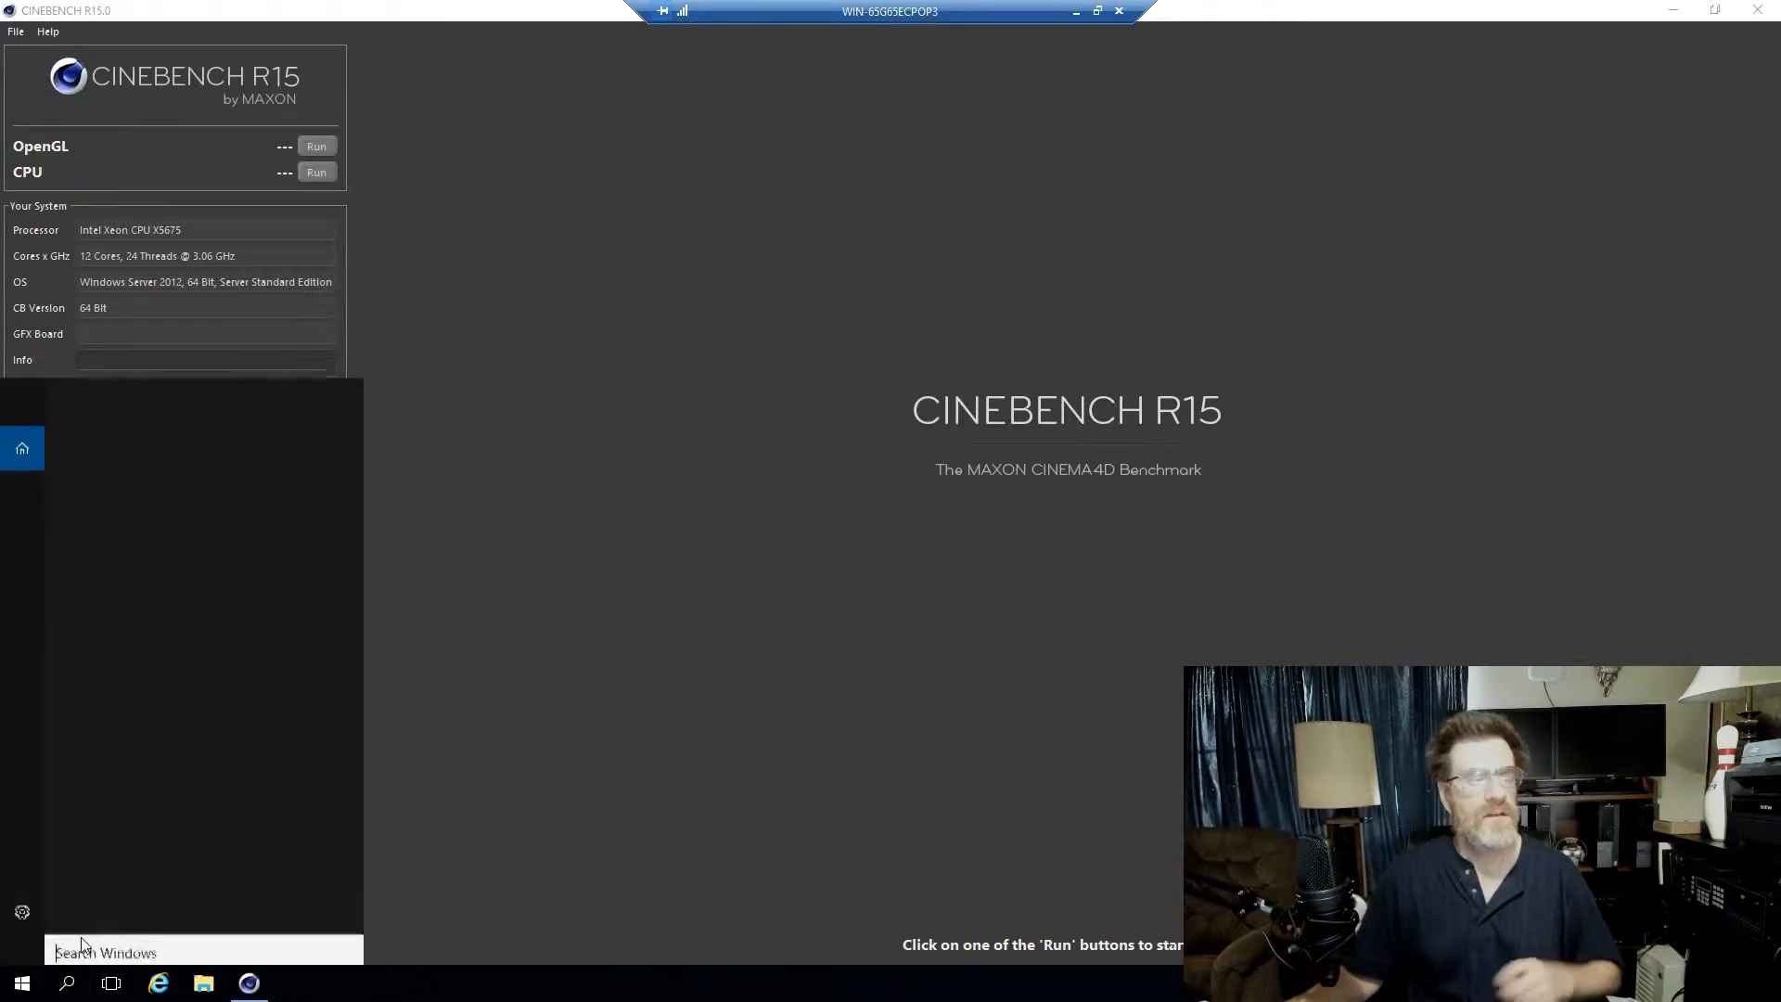
text(tas)
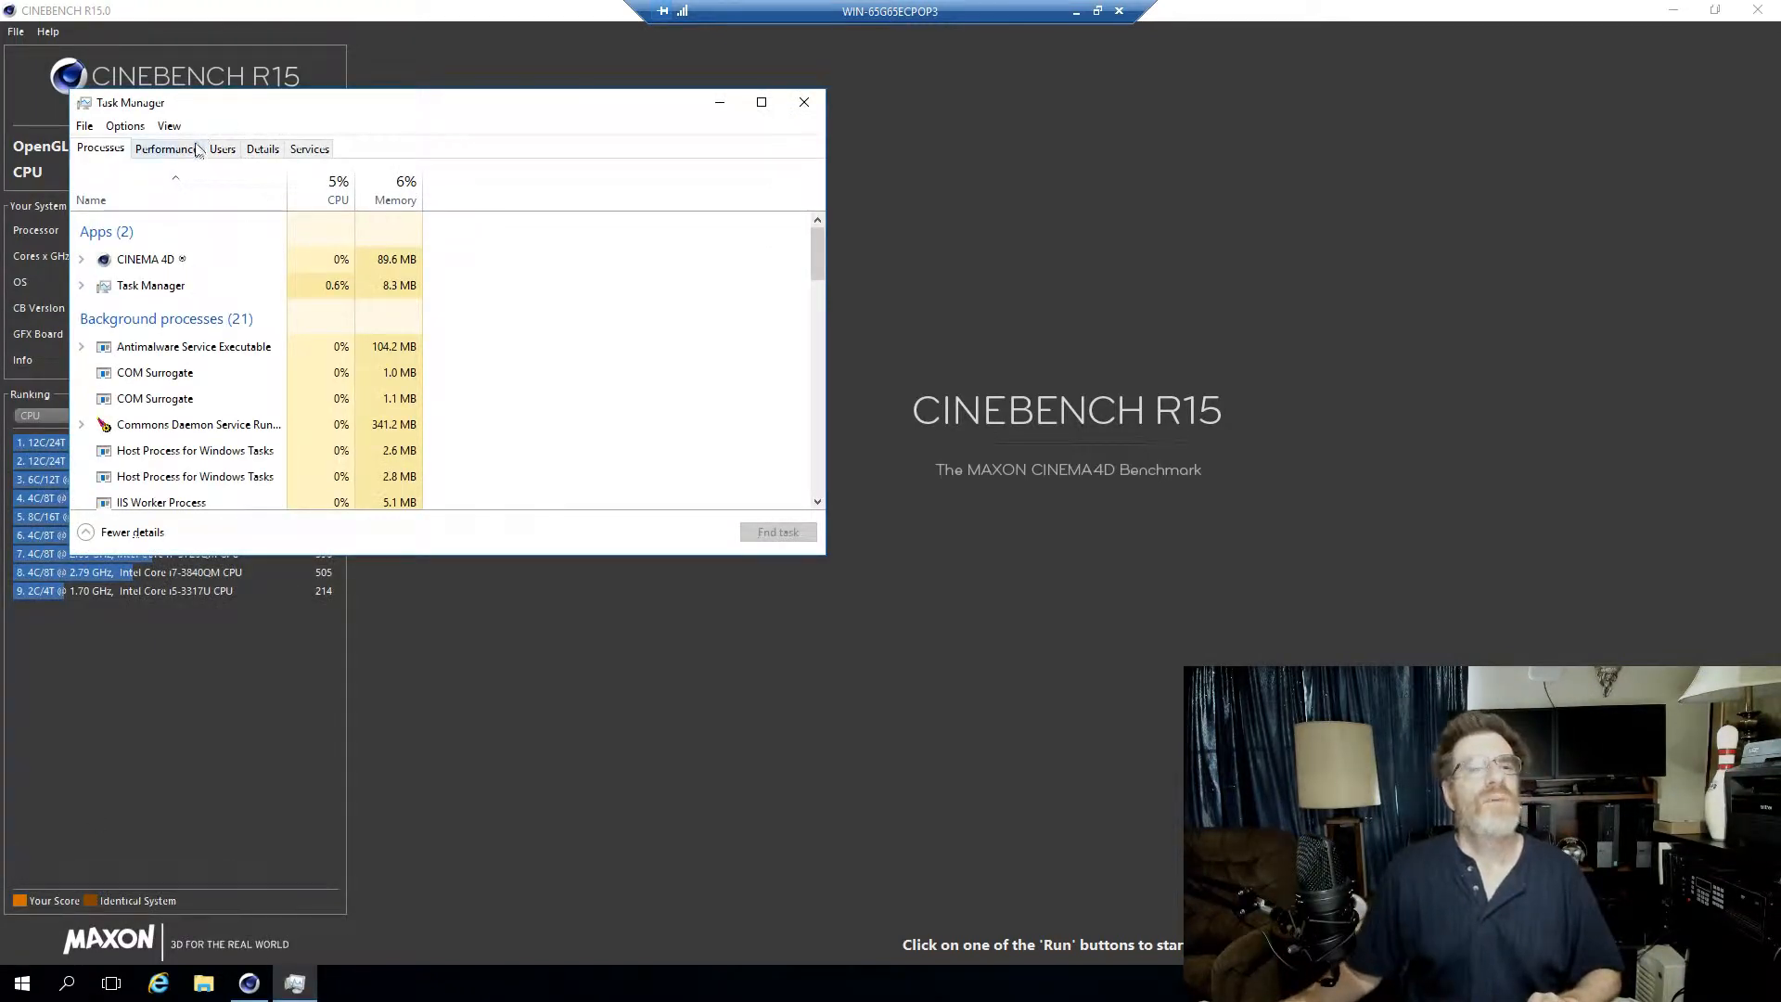
click(167, 149)
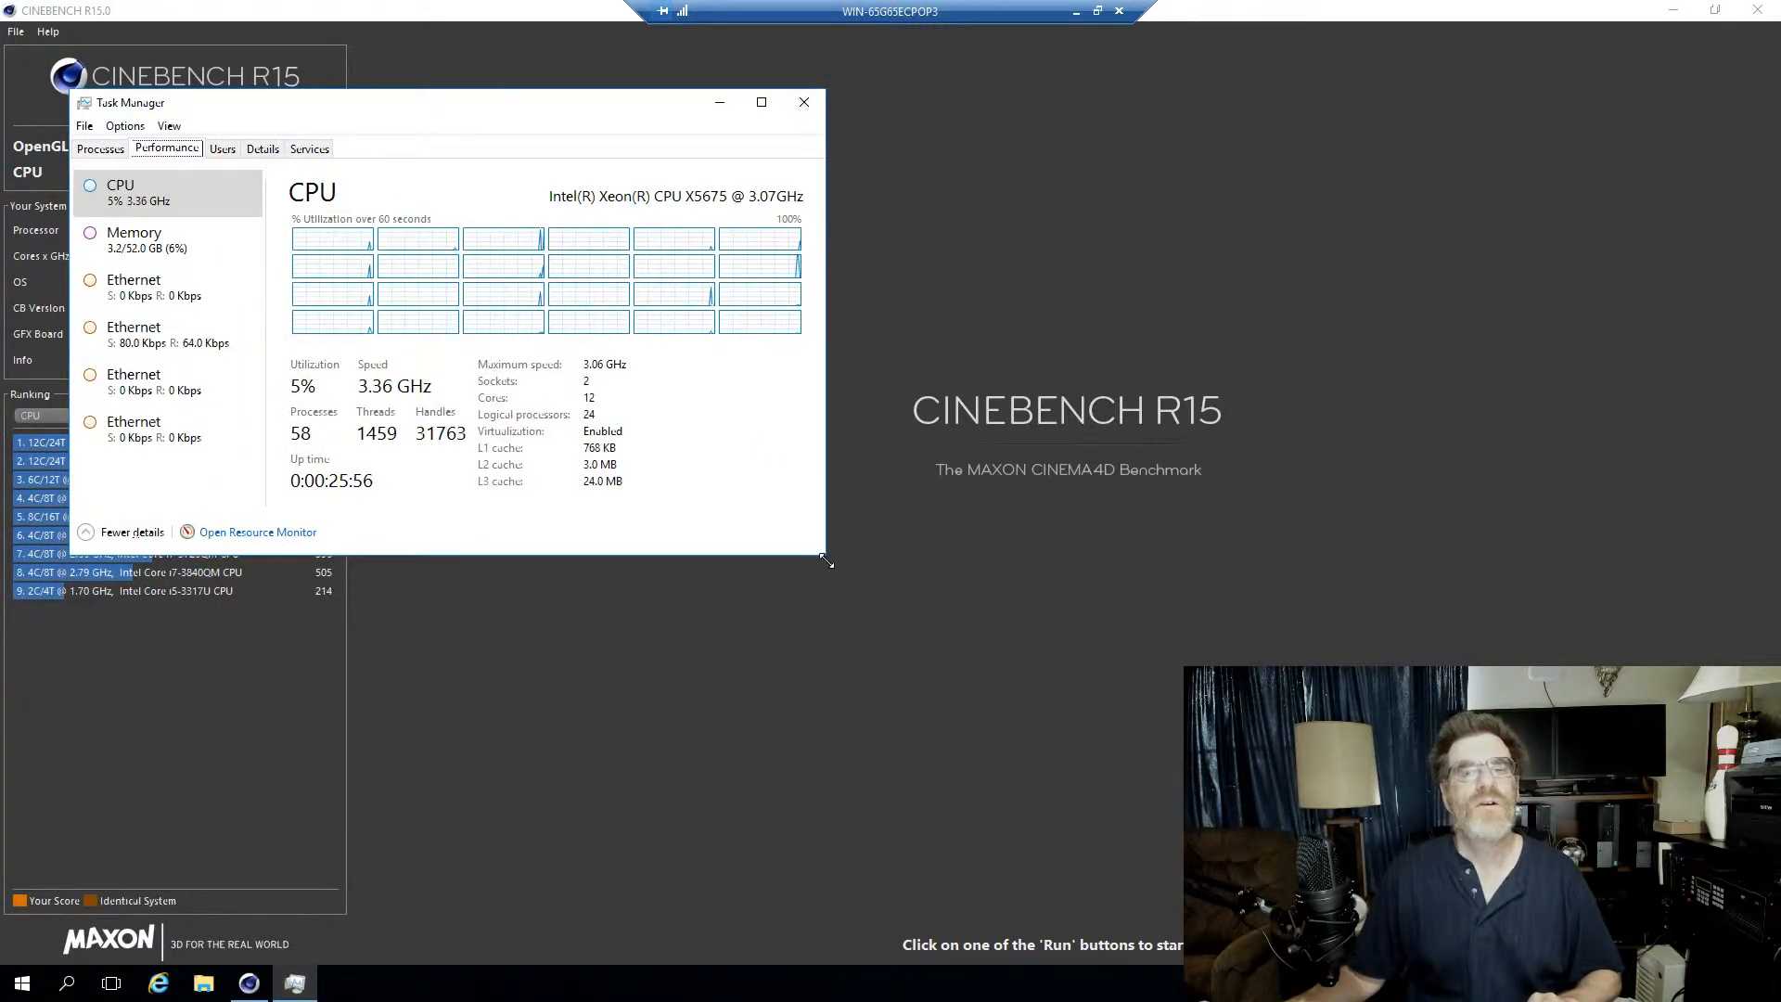
click(801, 104)
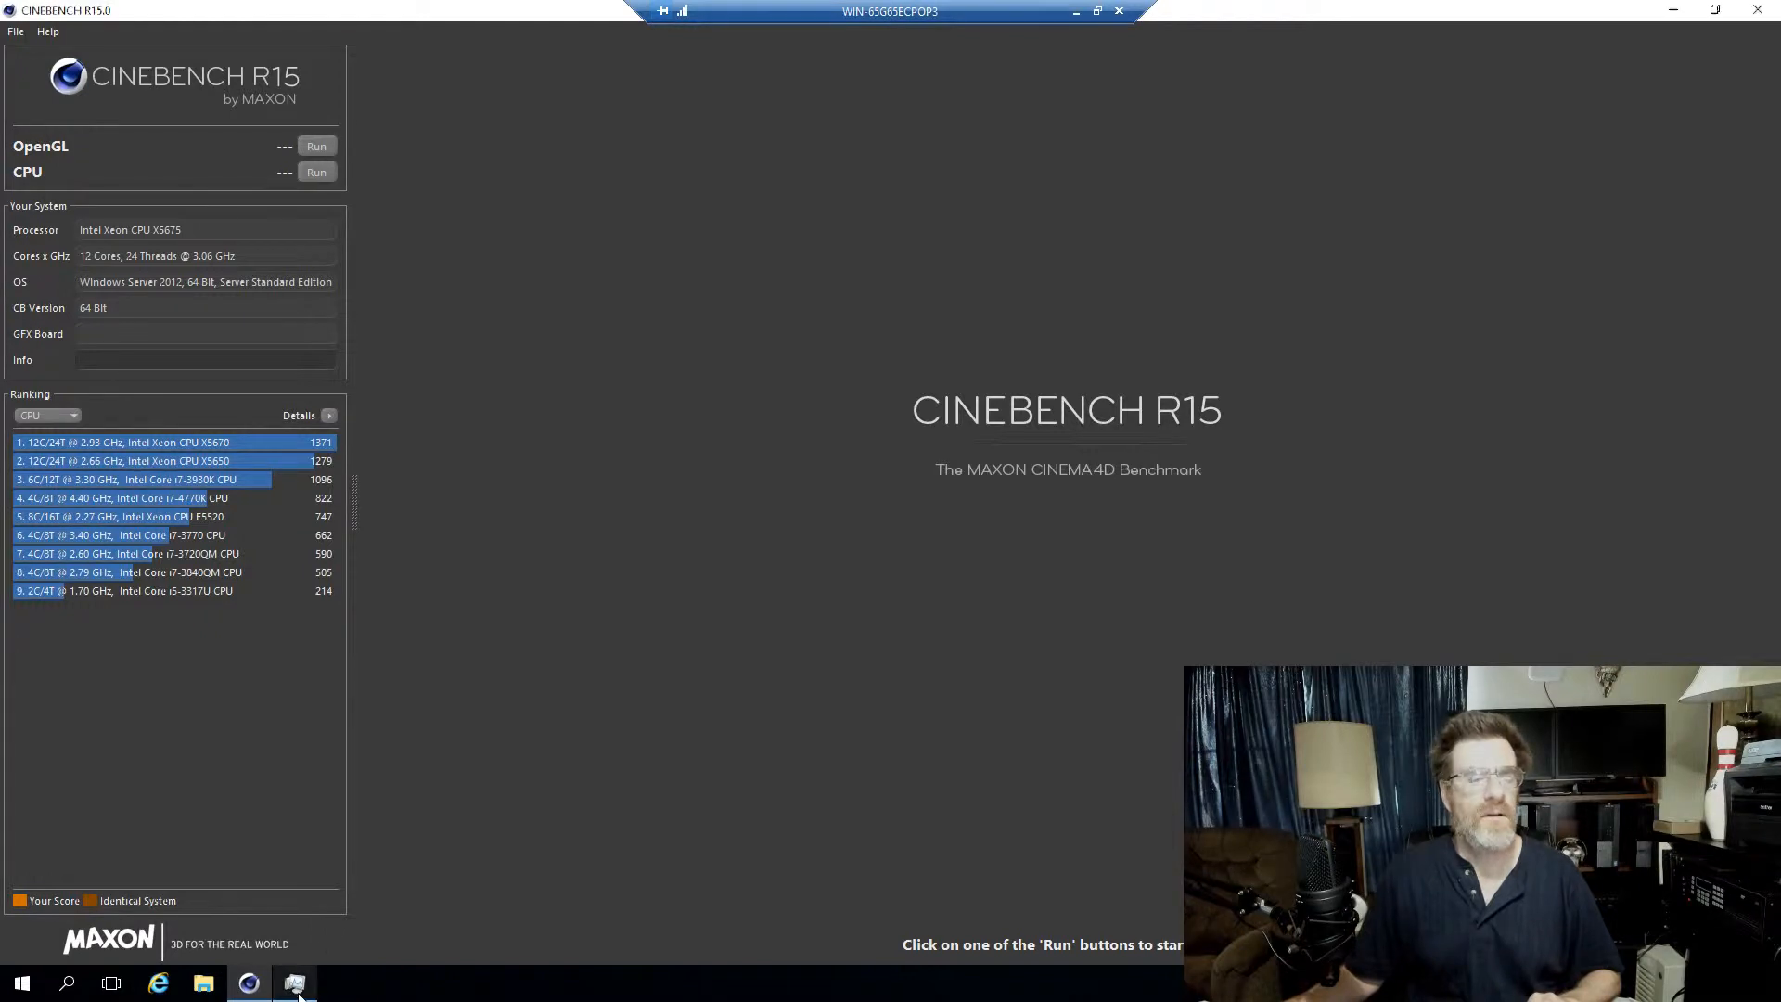
click(293, 984)
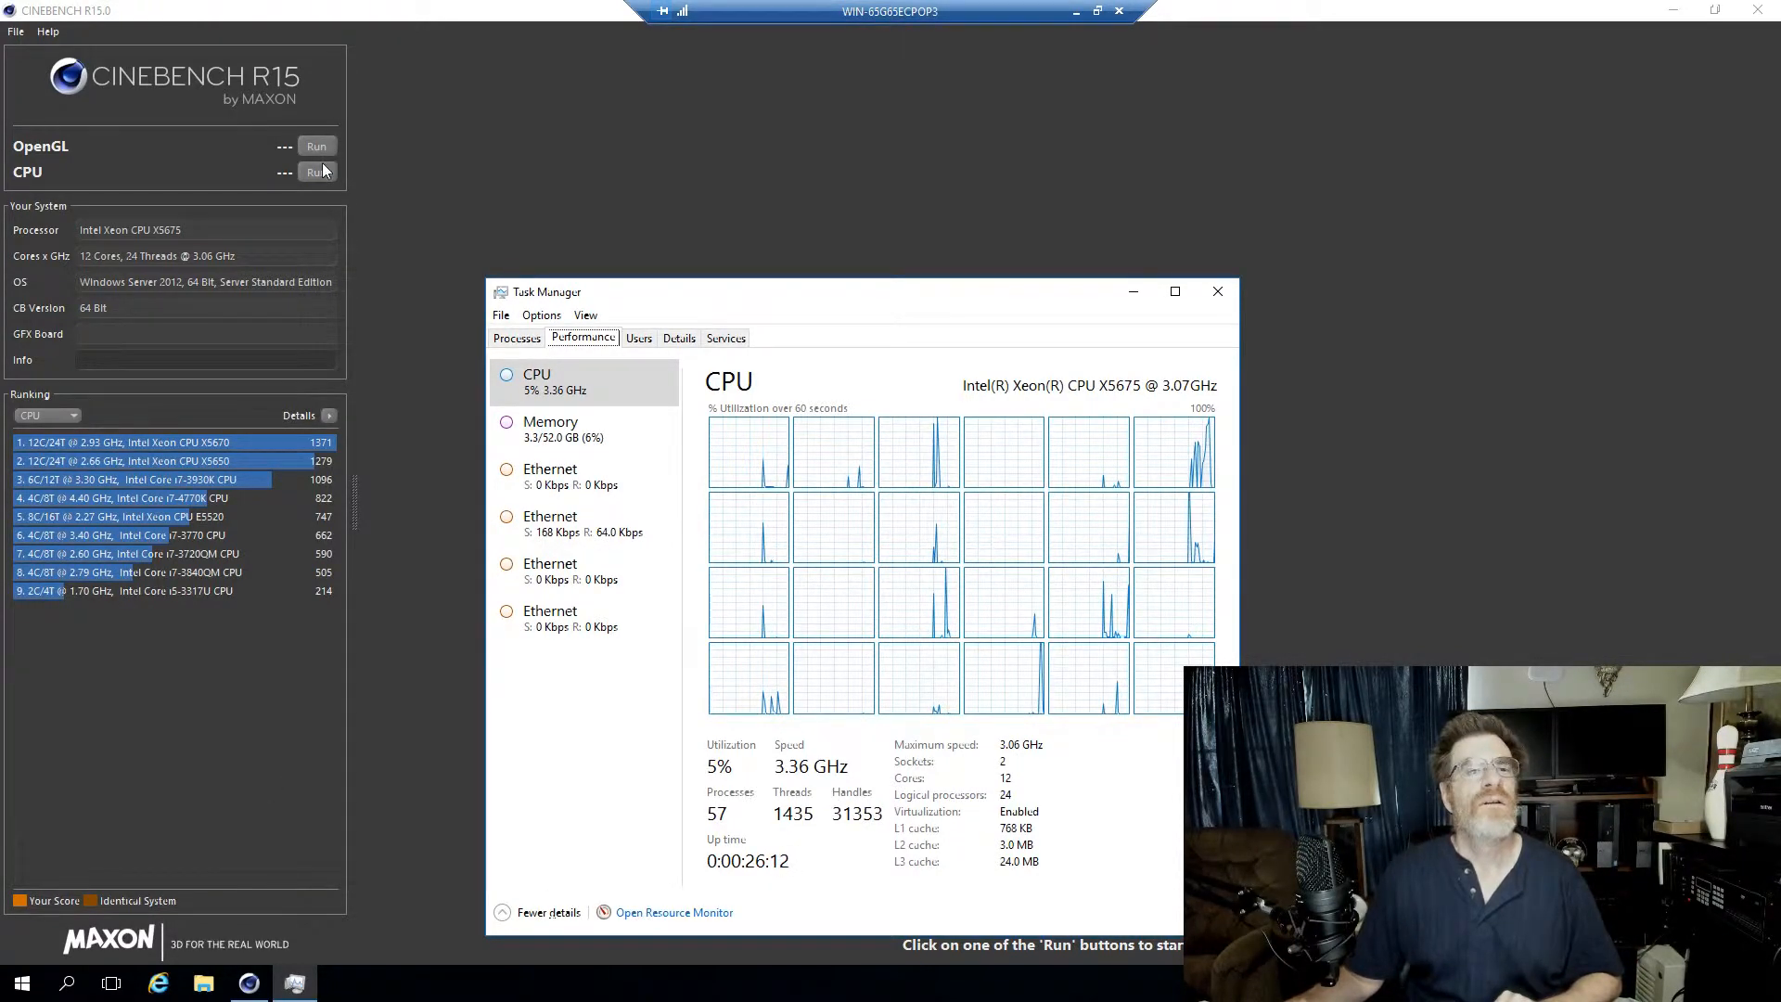
Run the CPU benchmark to a 1432 cb score, ranking above the Xeon X5670's 1371.
click(315, 171)
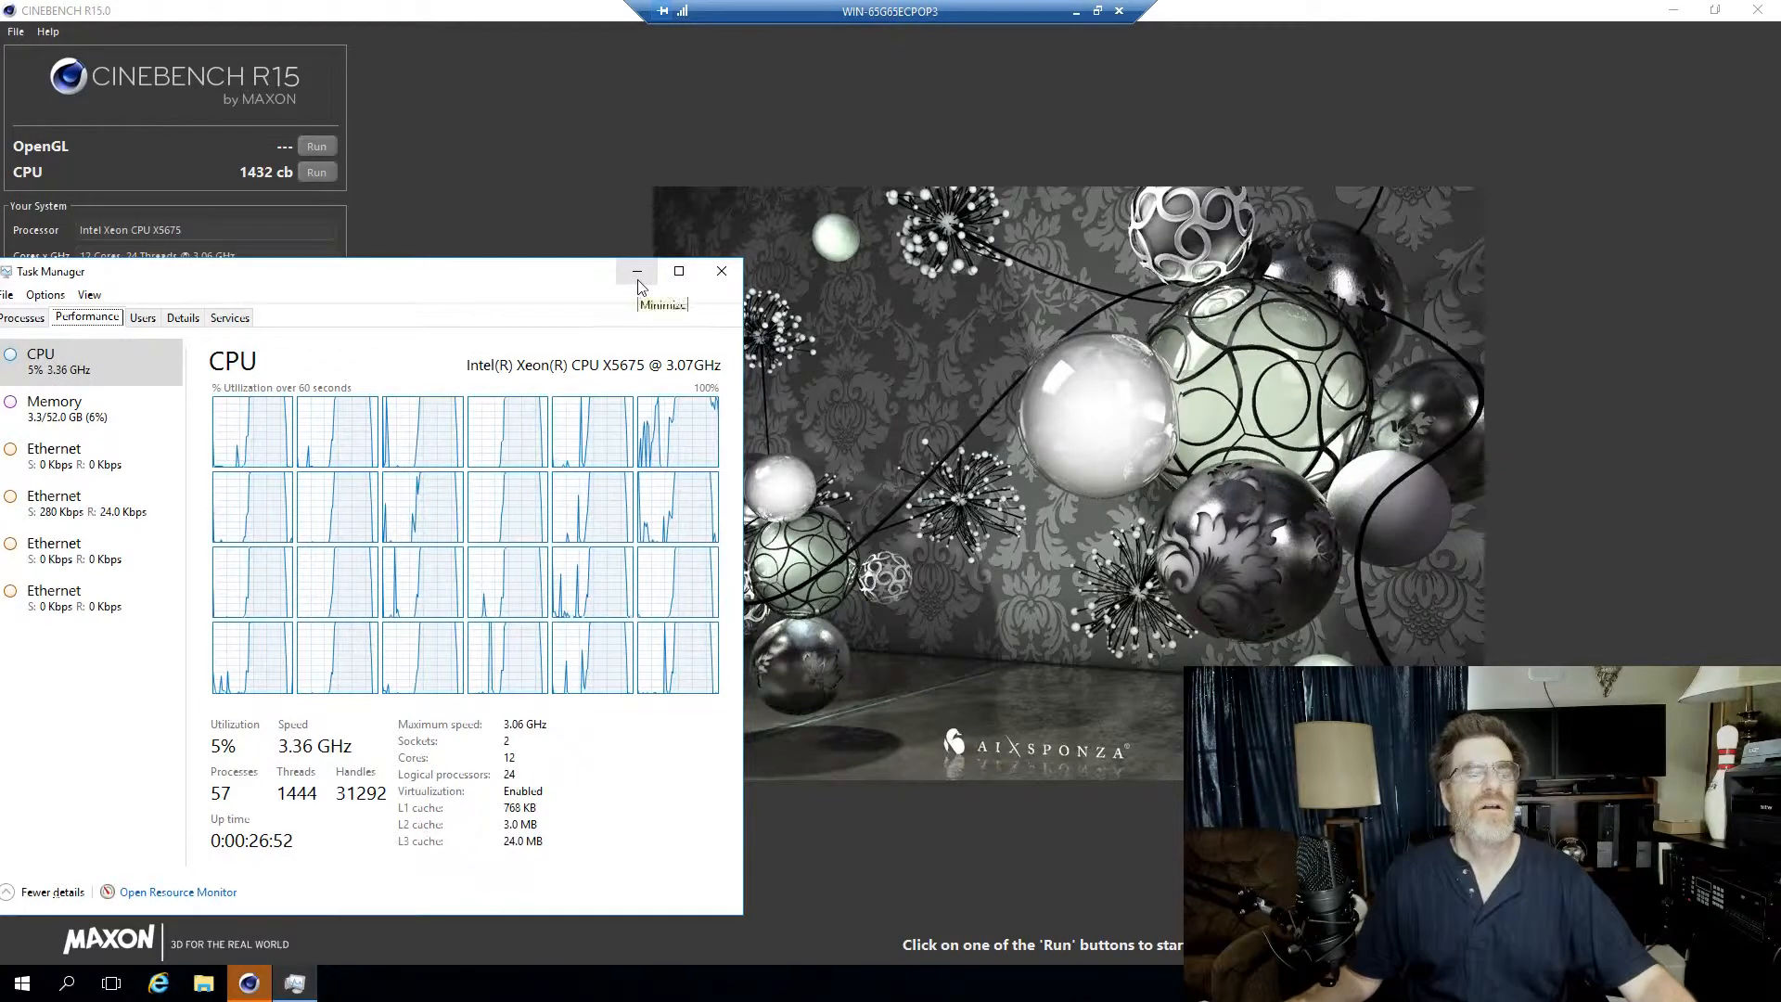
click(634, 271)
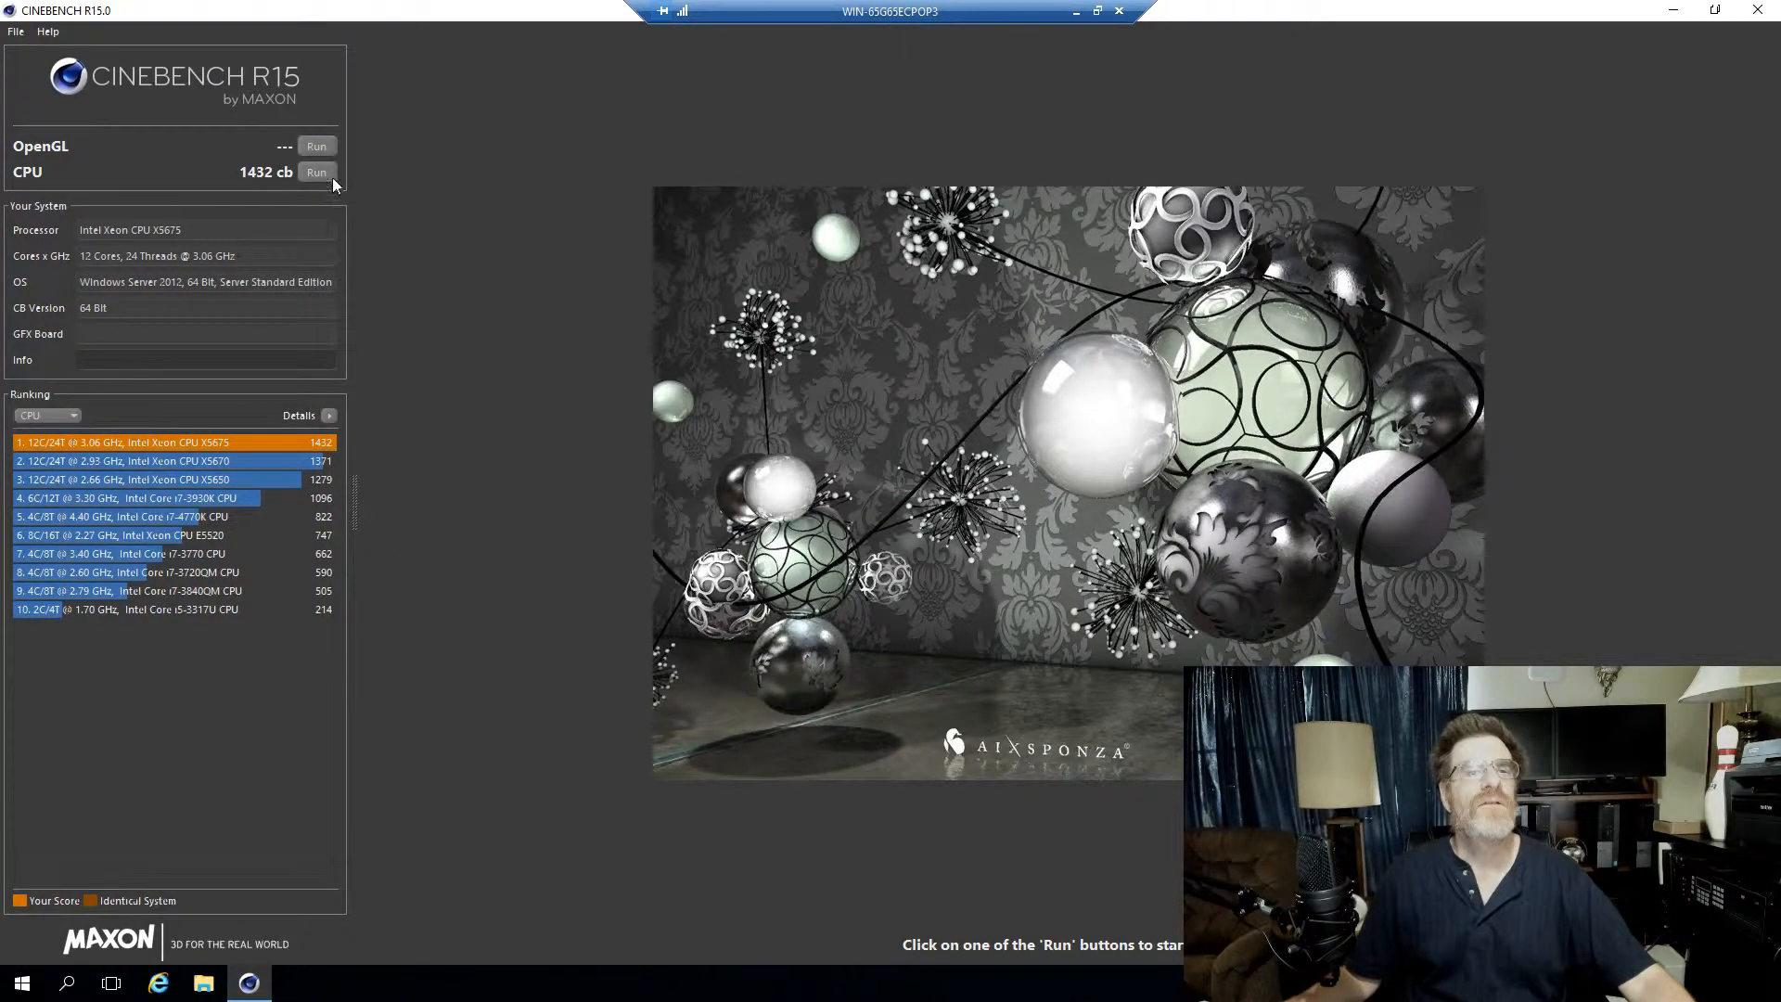
Run the CPU benchmark again for a 1438 cb top score and view its system details.
click(315, 170)
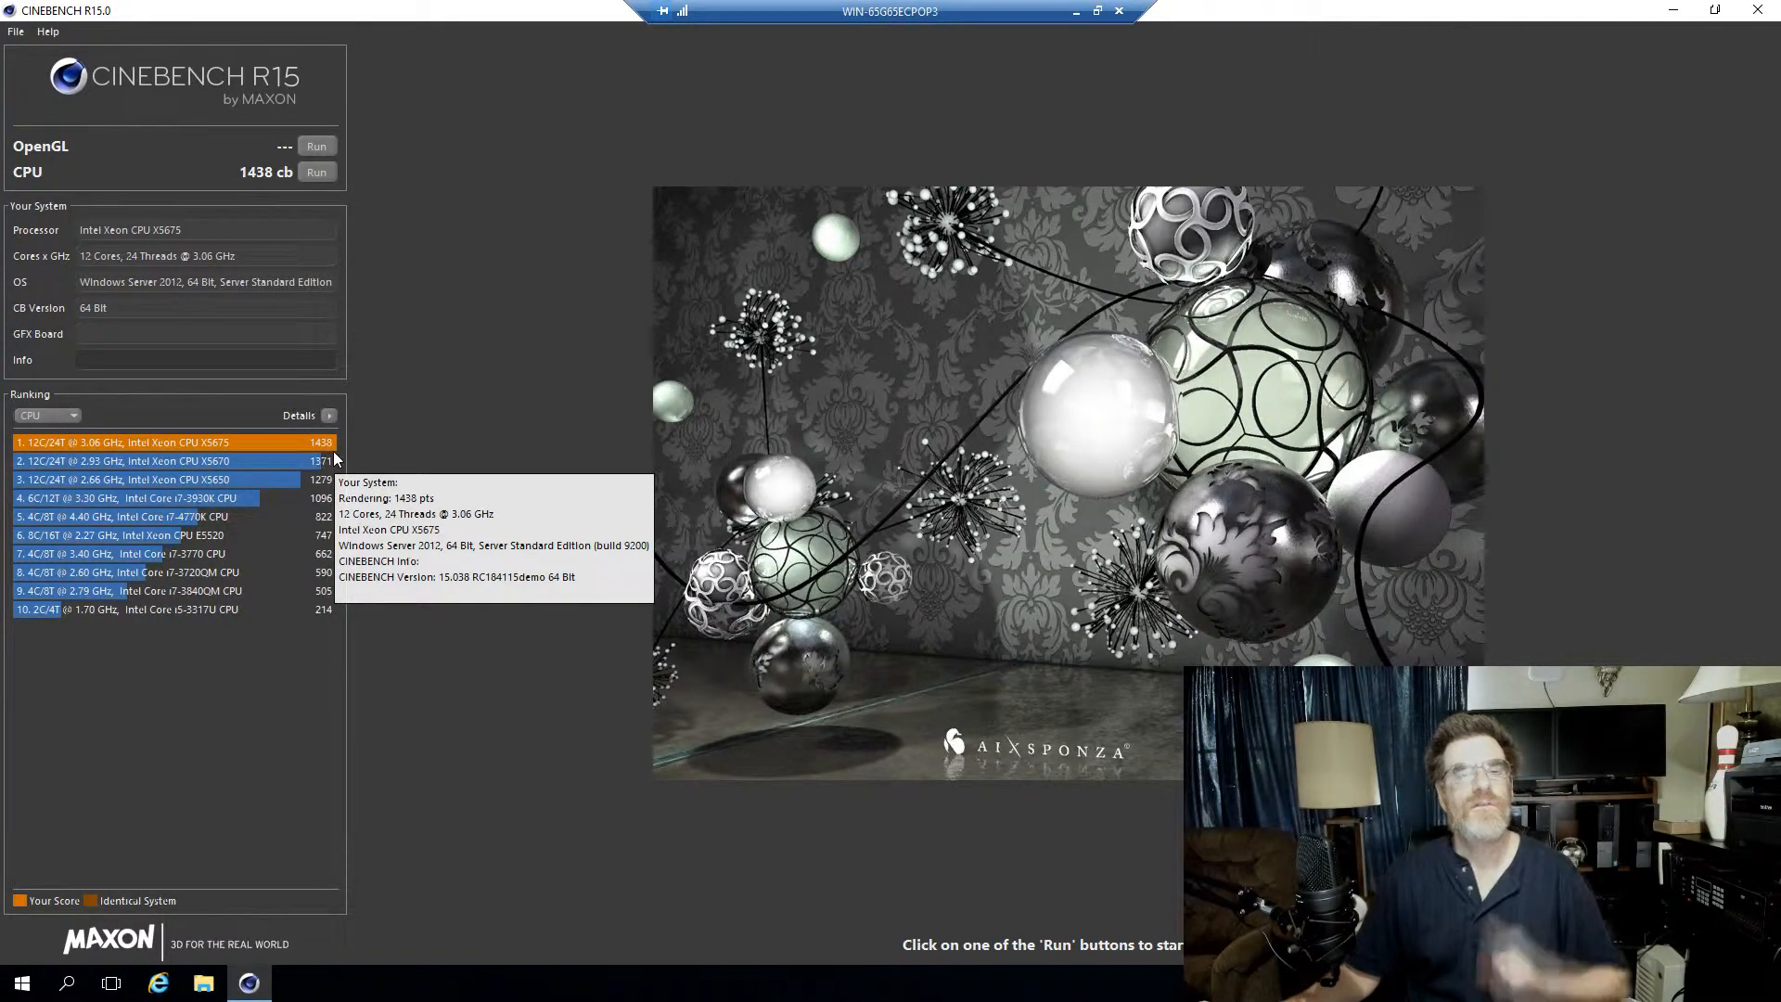
mouse_move(509, 436)
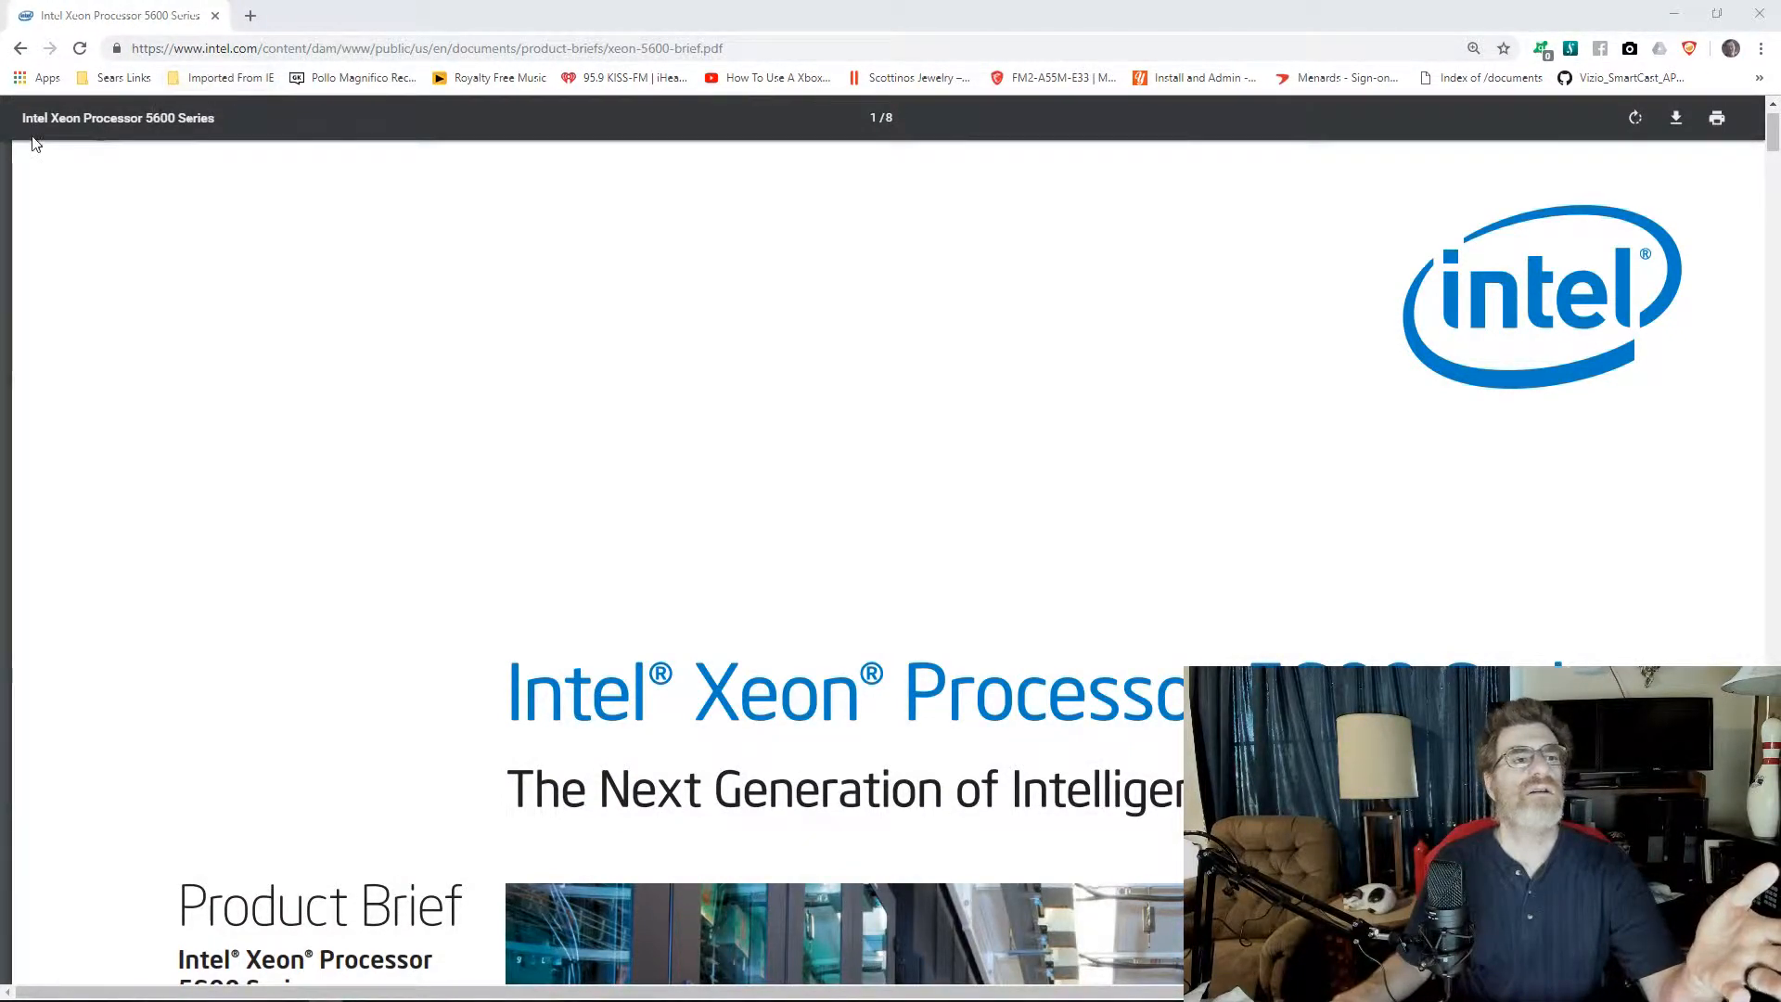
mouse_move(33, 139)
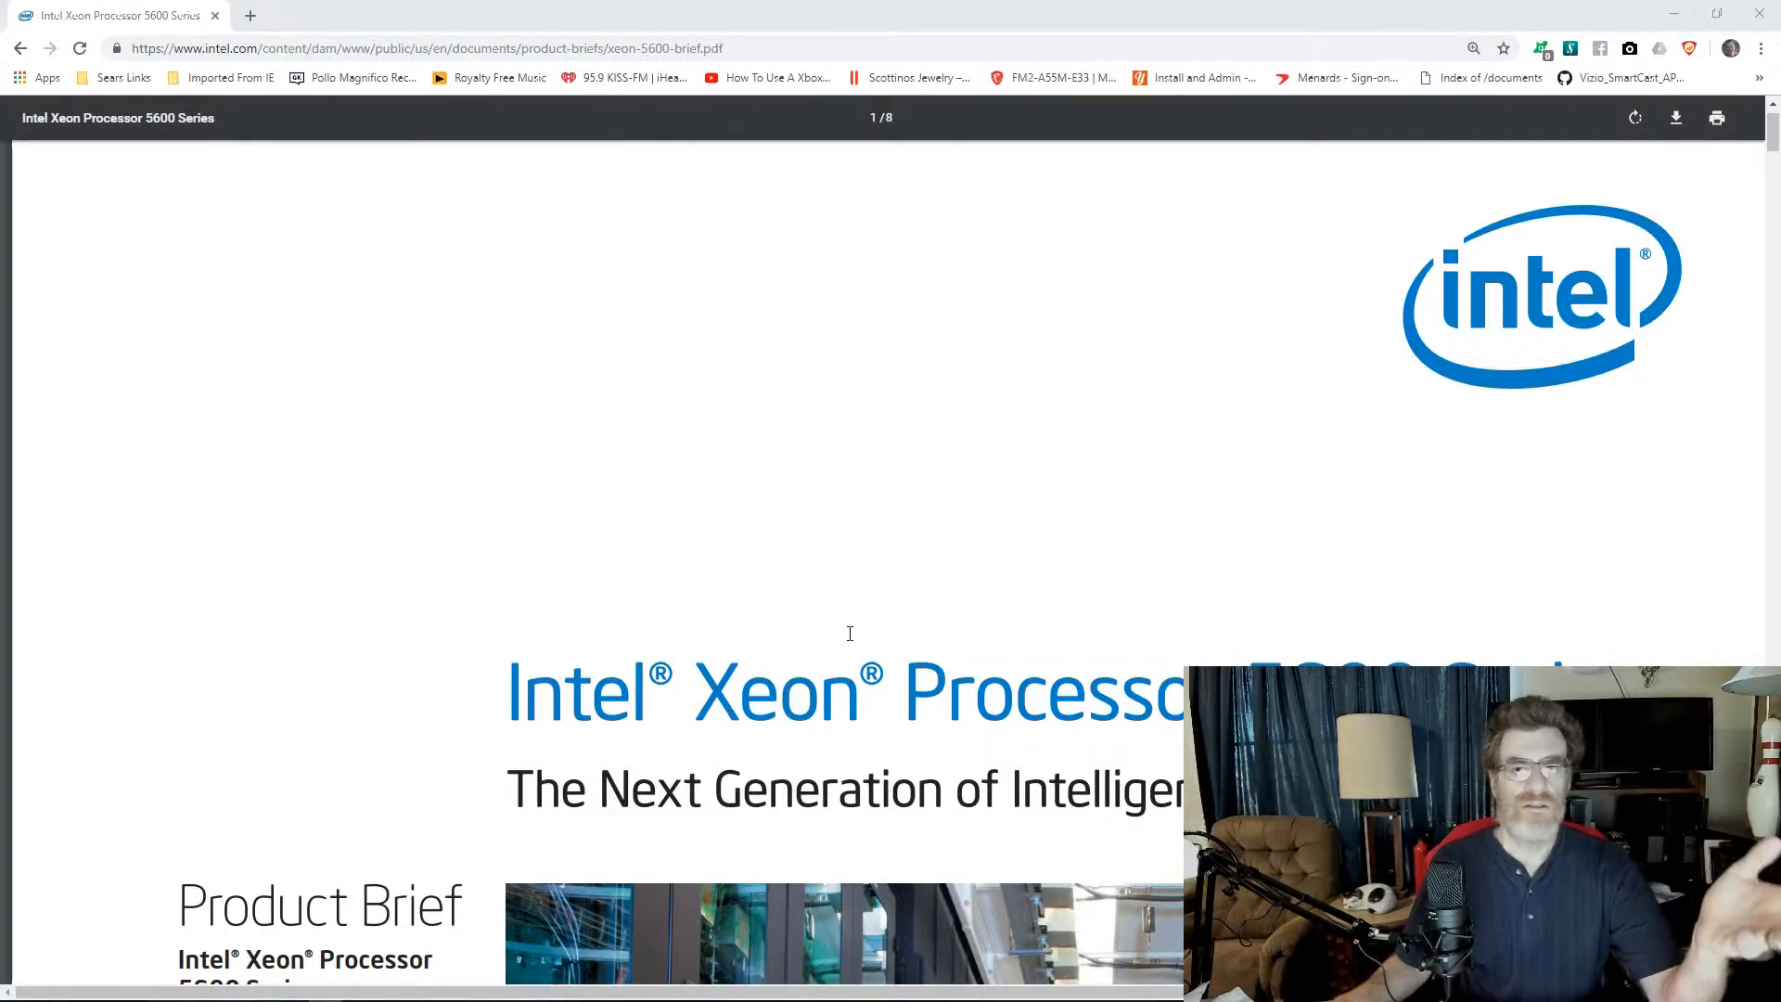
Scroll the Xeon 5600 product brief from its cover to the X5680–L5609 specification table on page 7.
scroll(down, 3)
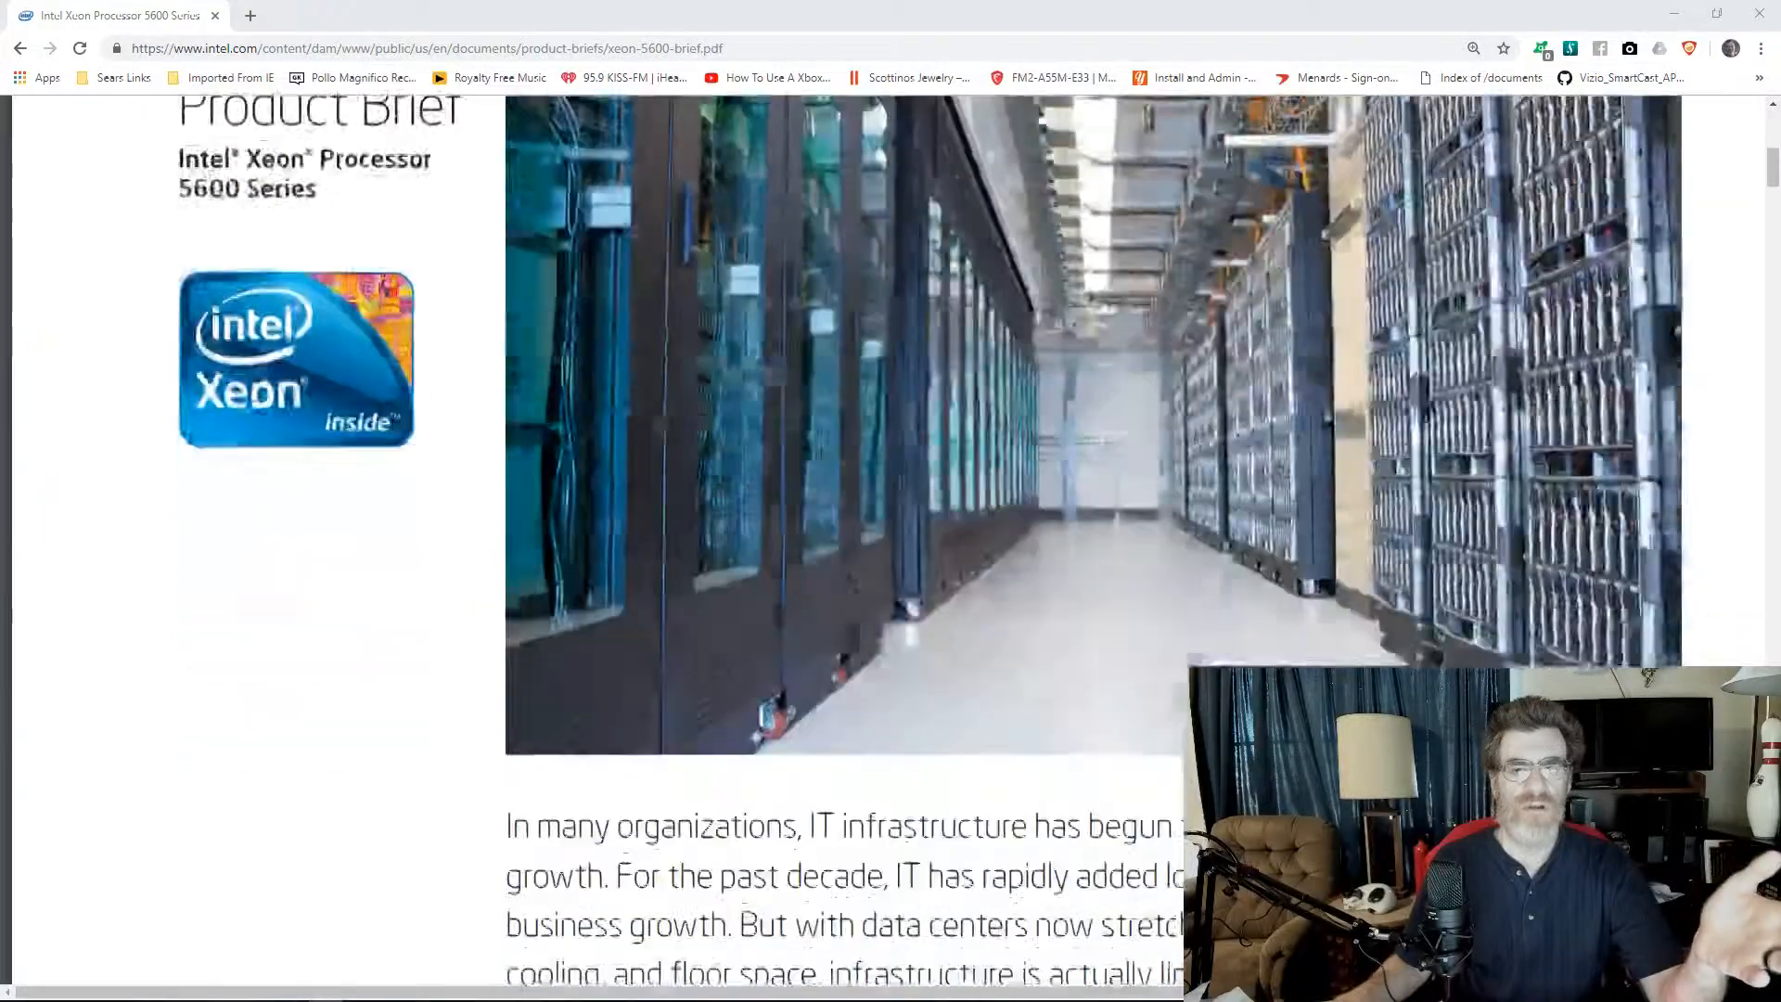
scroll(down, 3)
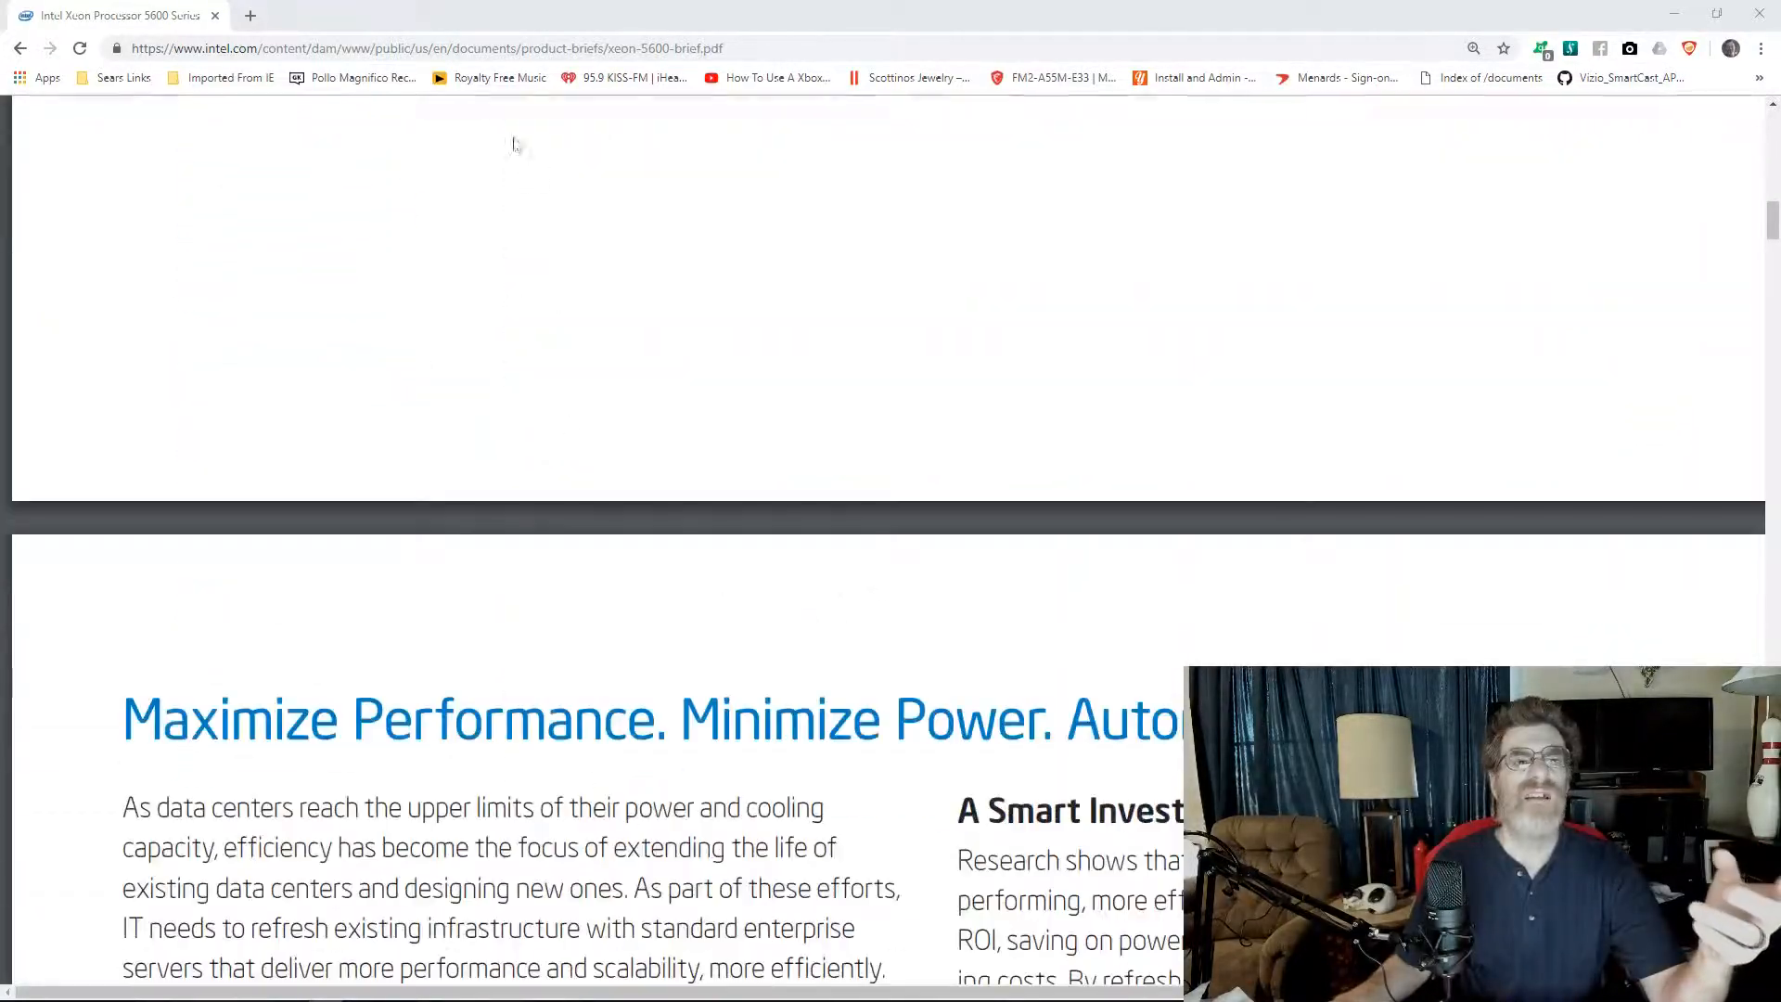
scroll(down, 3)
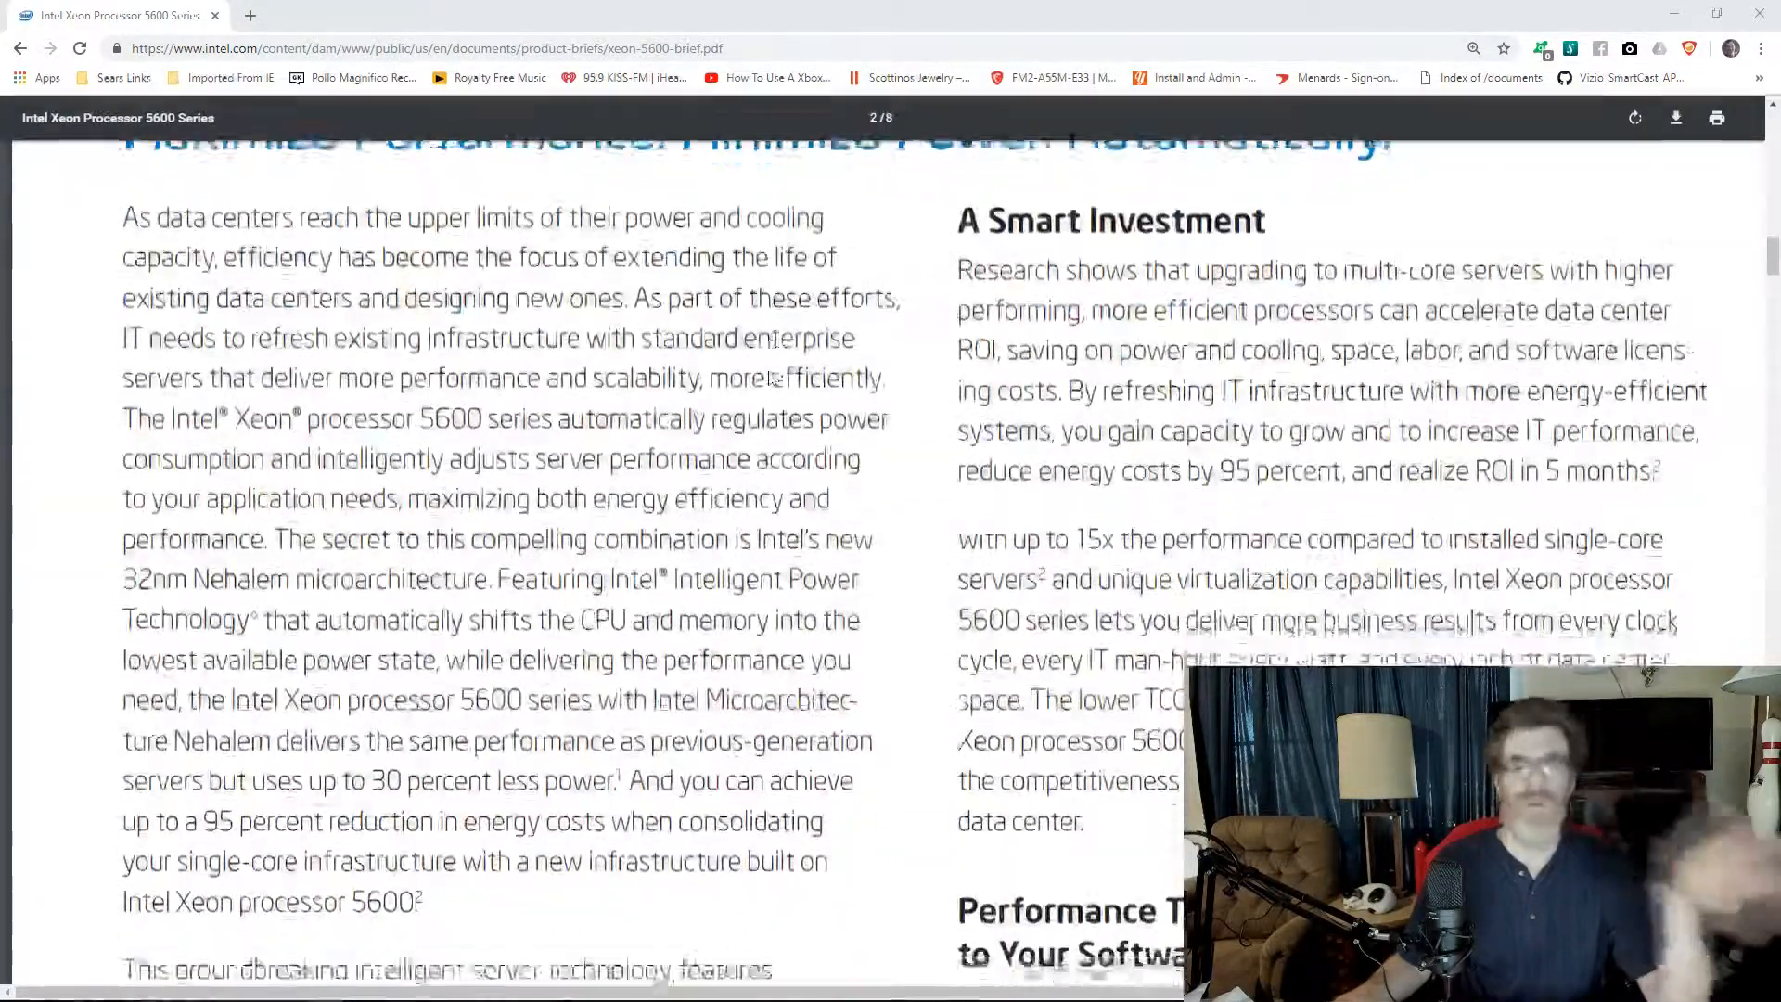
scroll(down, 3)
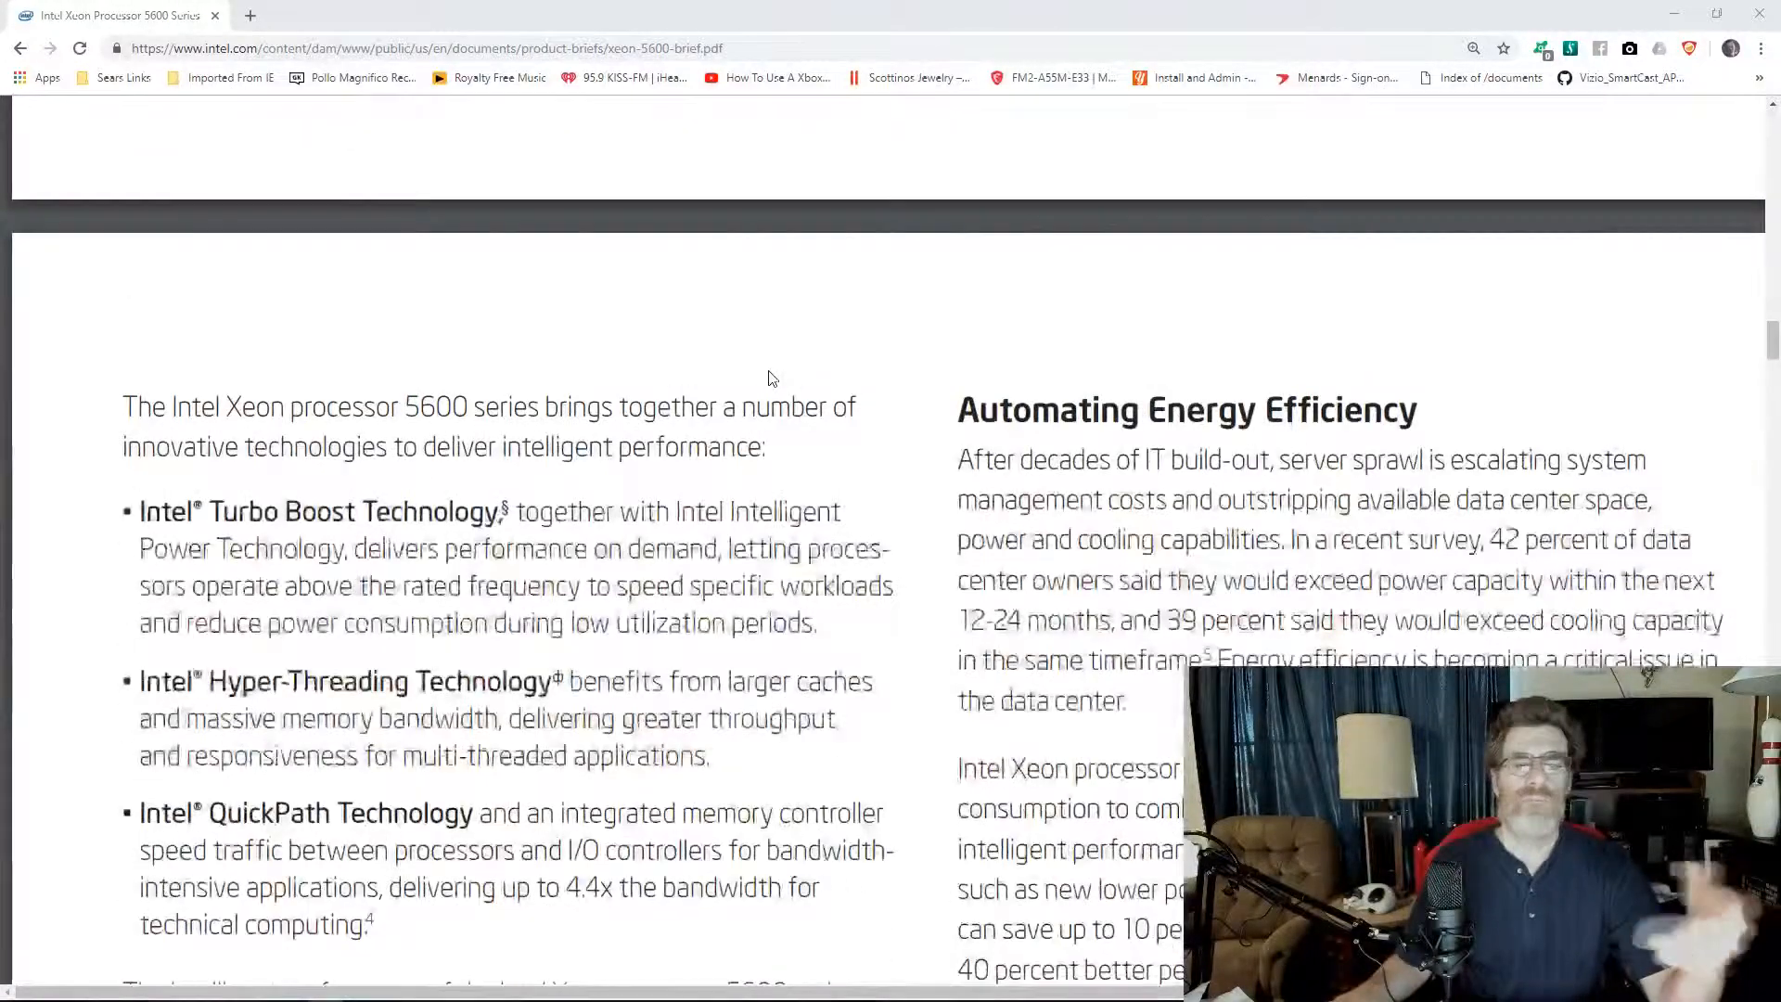
scroll(down, 3)
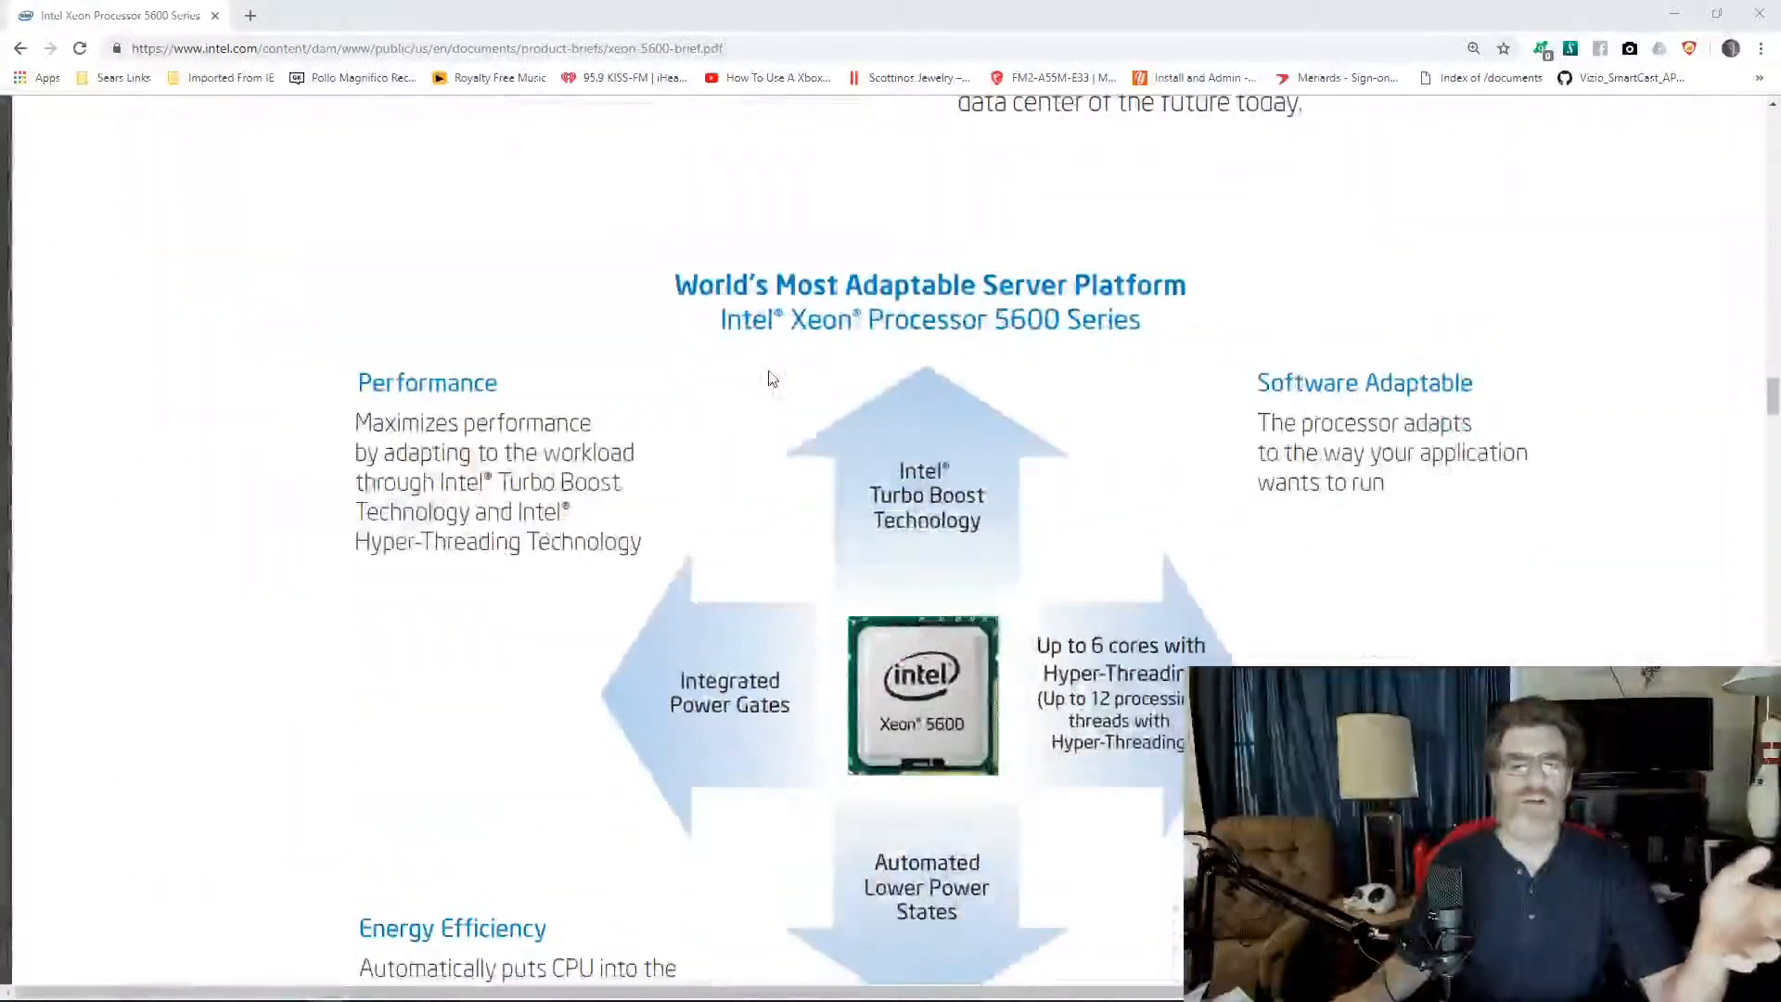
scroll(down, 3)
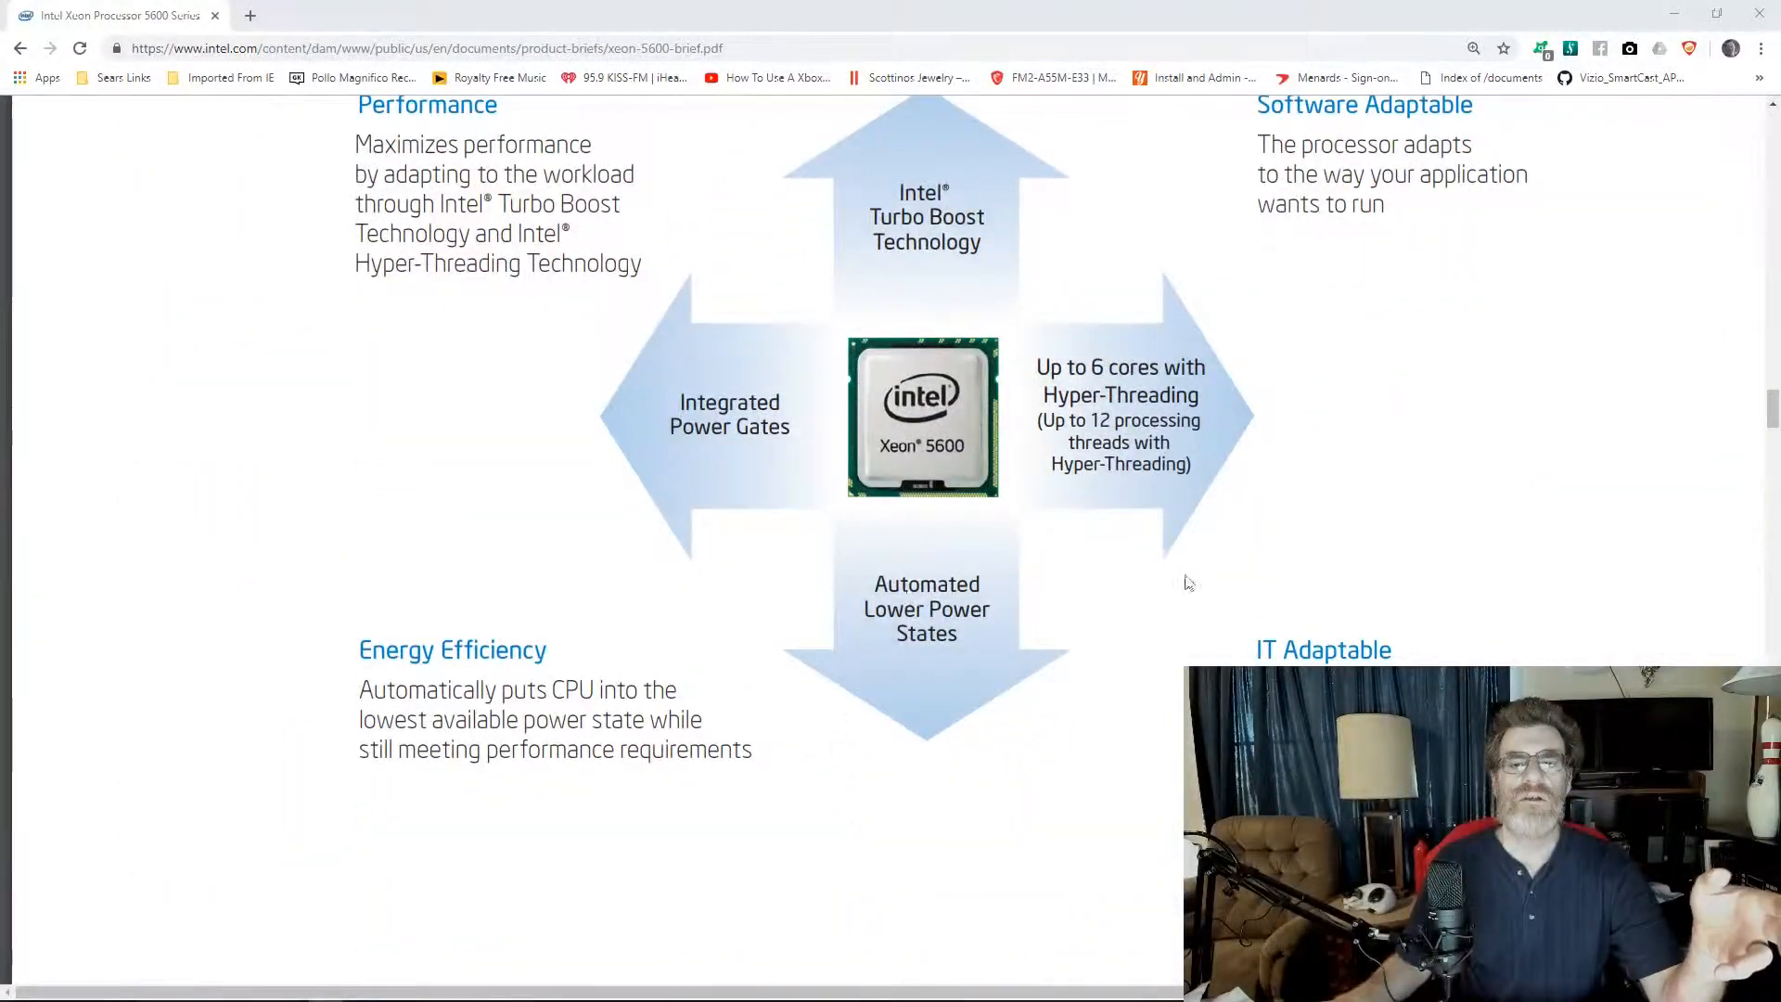
scroll(down, 3)
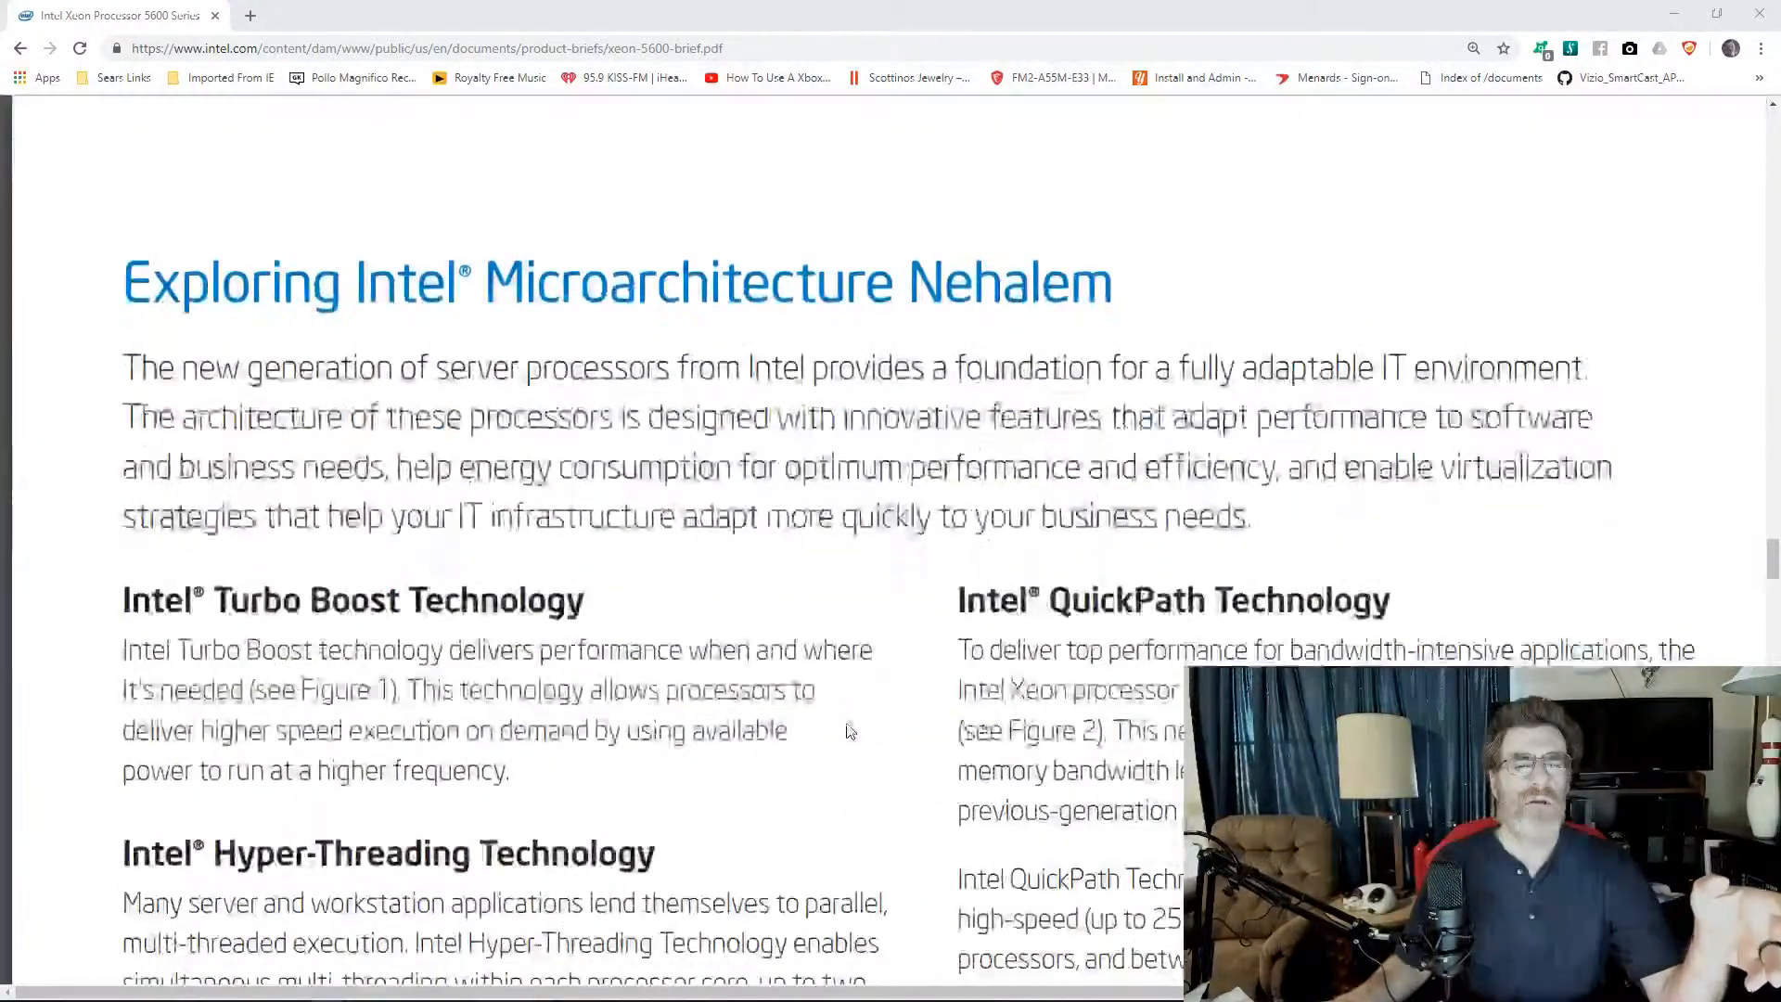
scroll(down, 3)
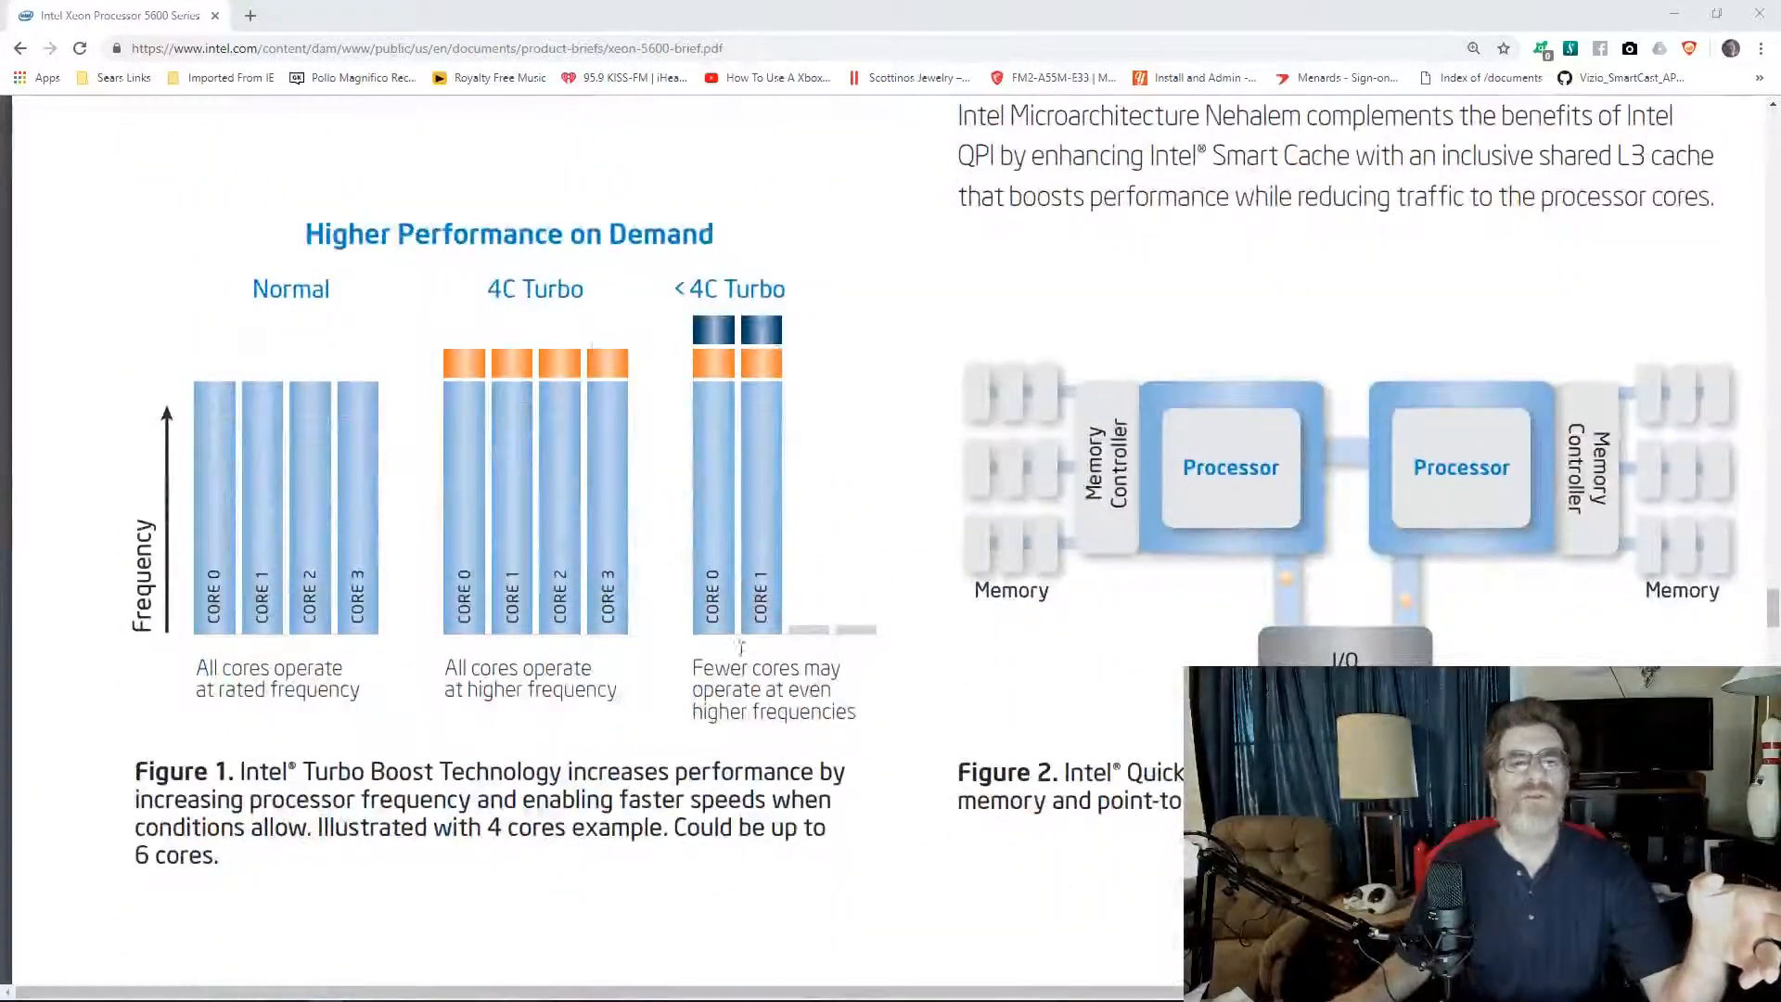
scroll(down, 3)
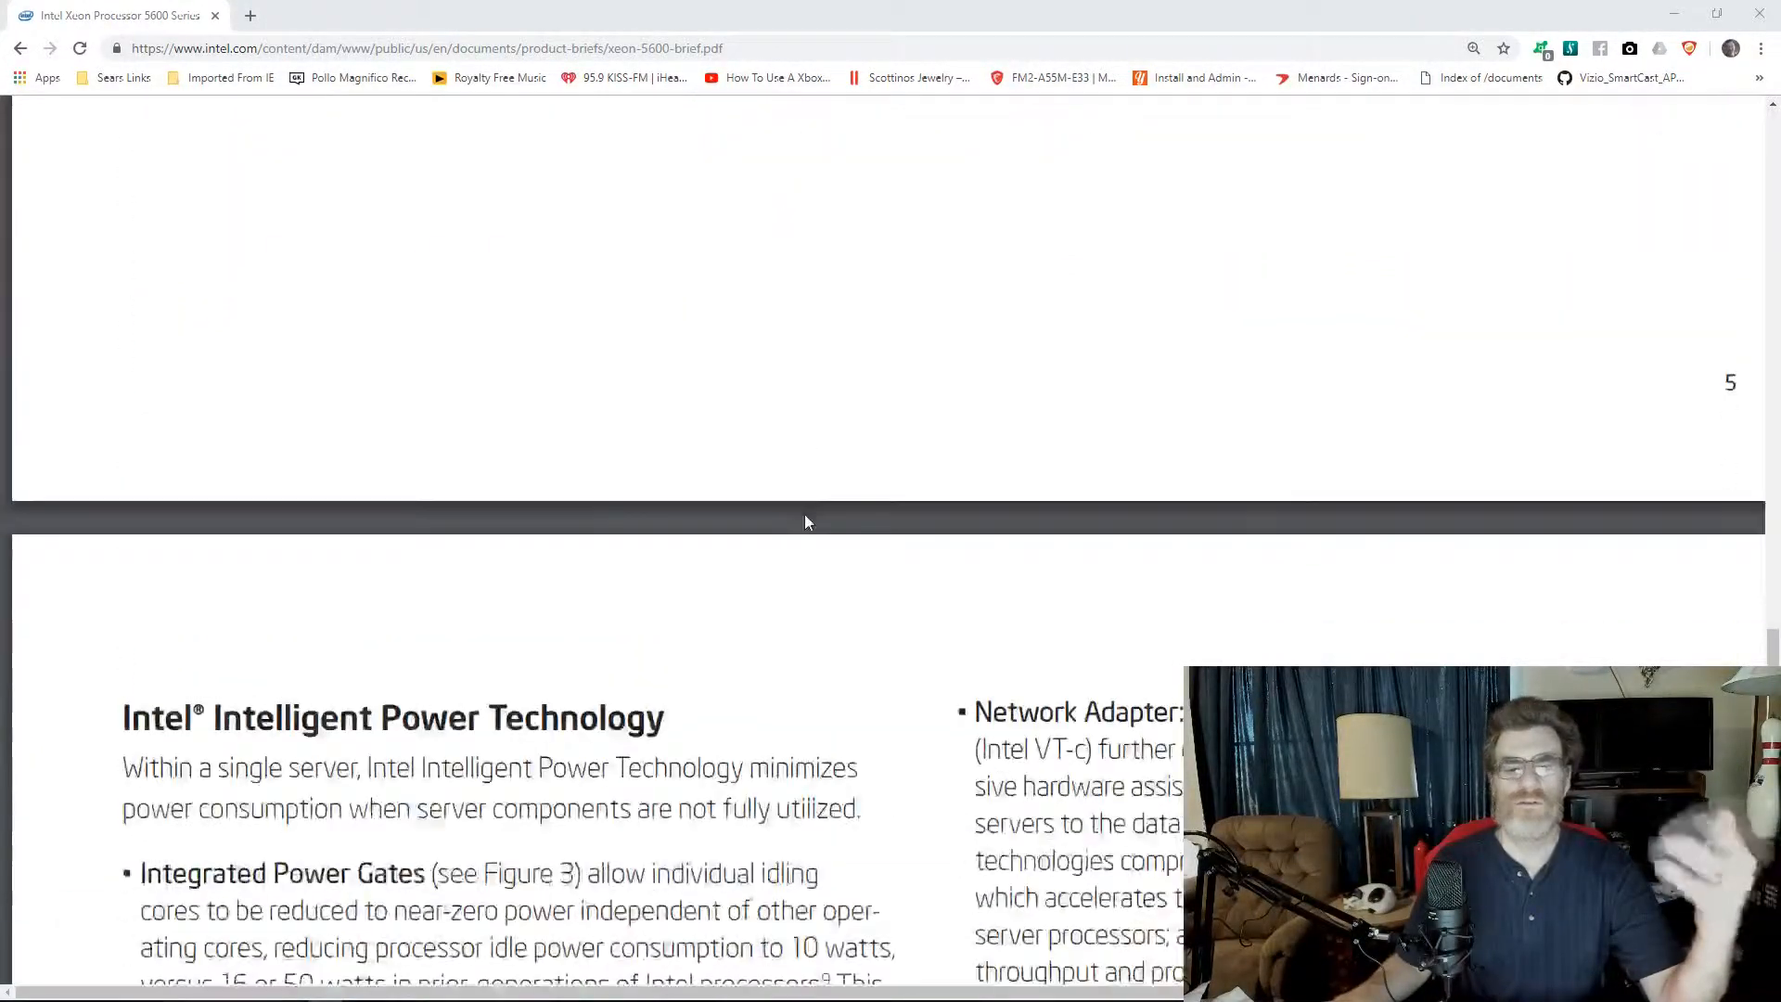
scroll(down, 3)
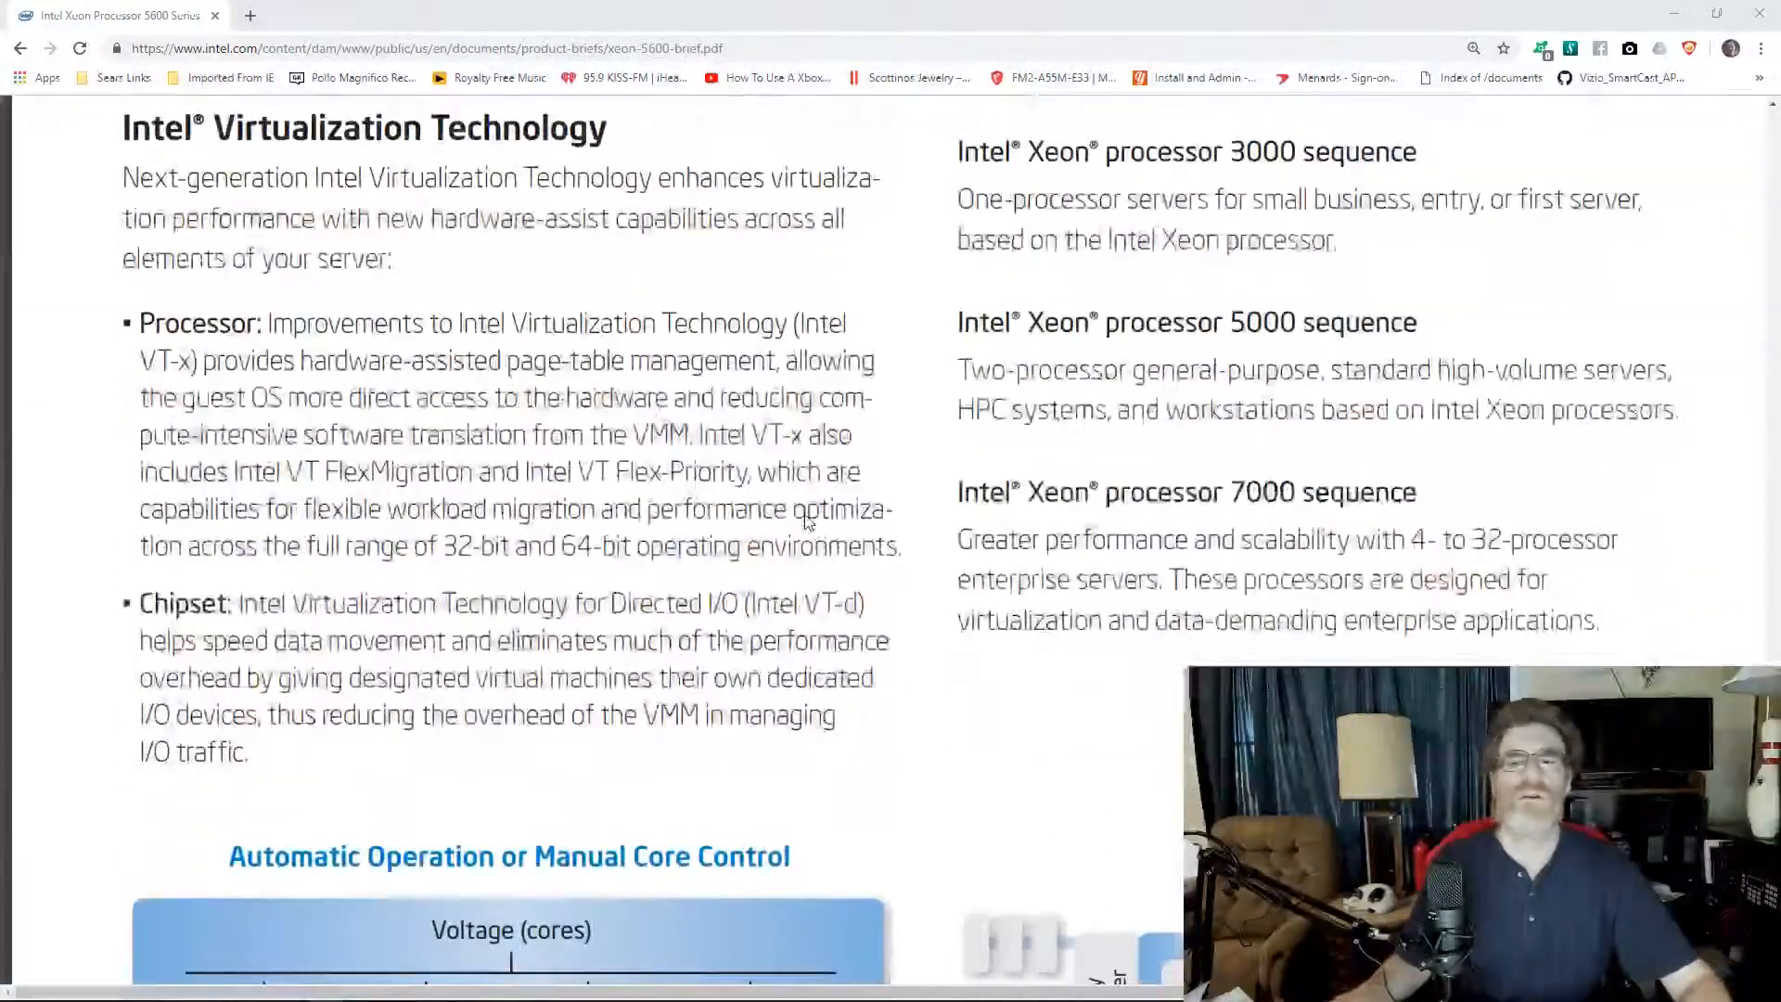
scroll(down, 3)
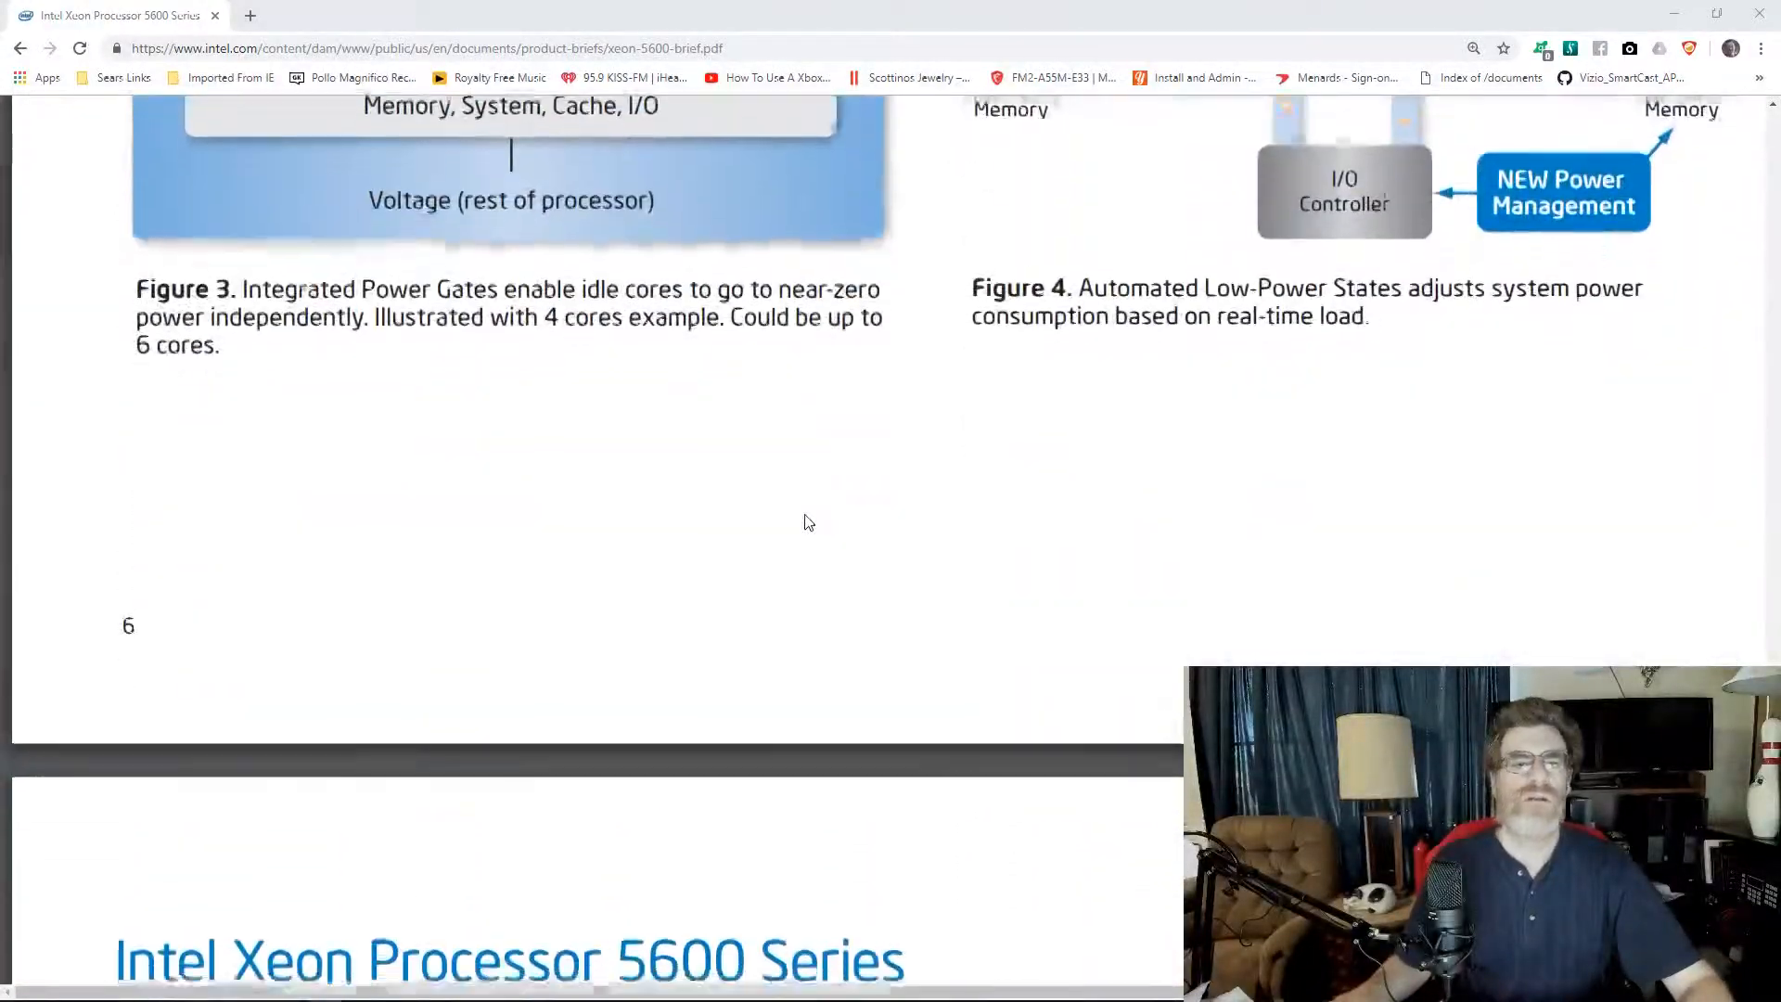
scroll(down, 3)
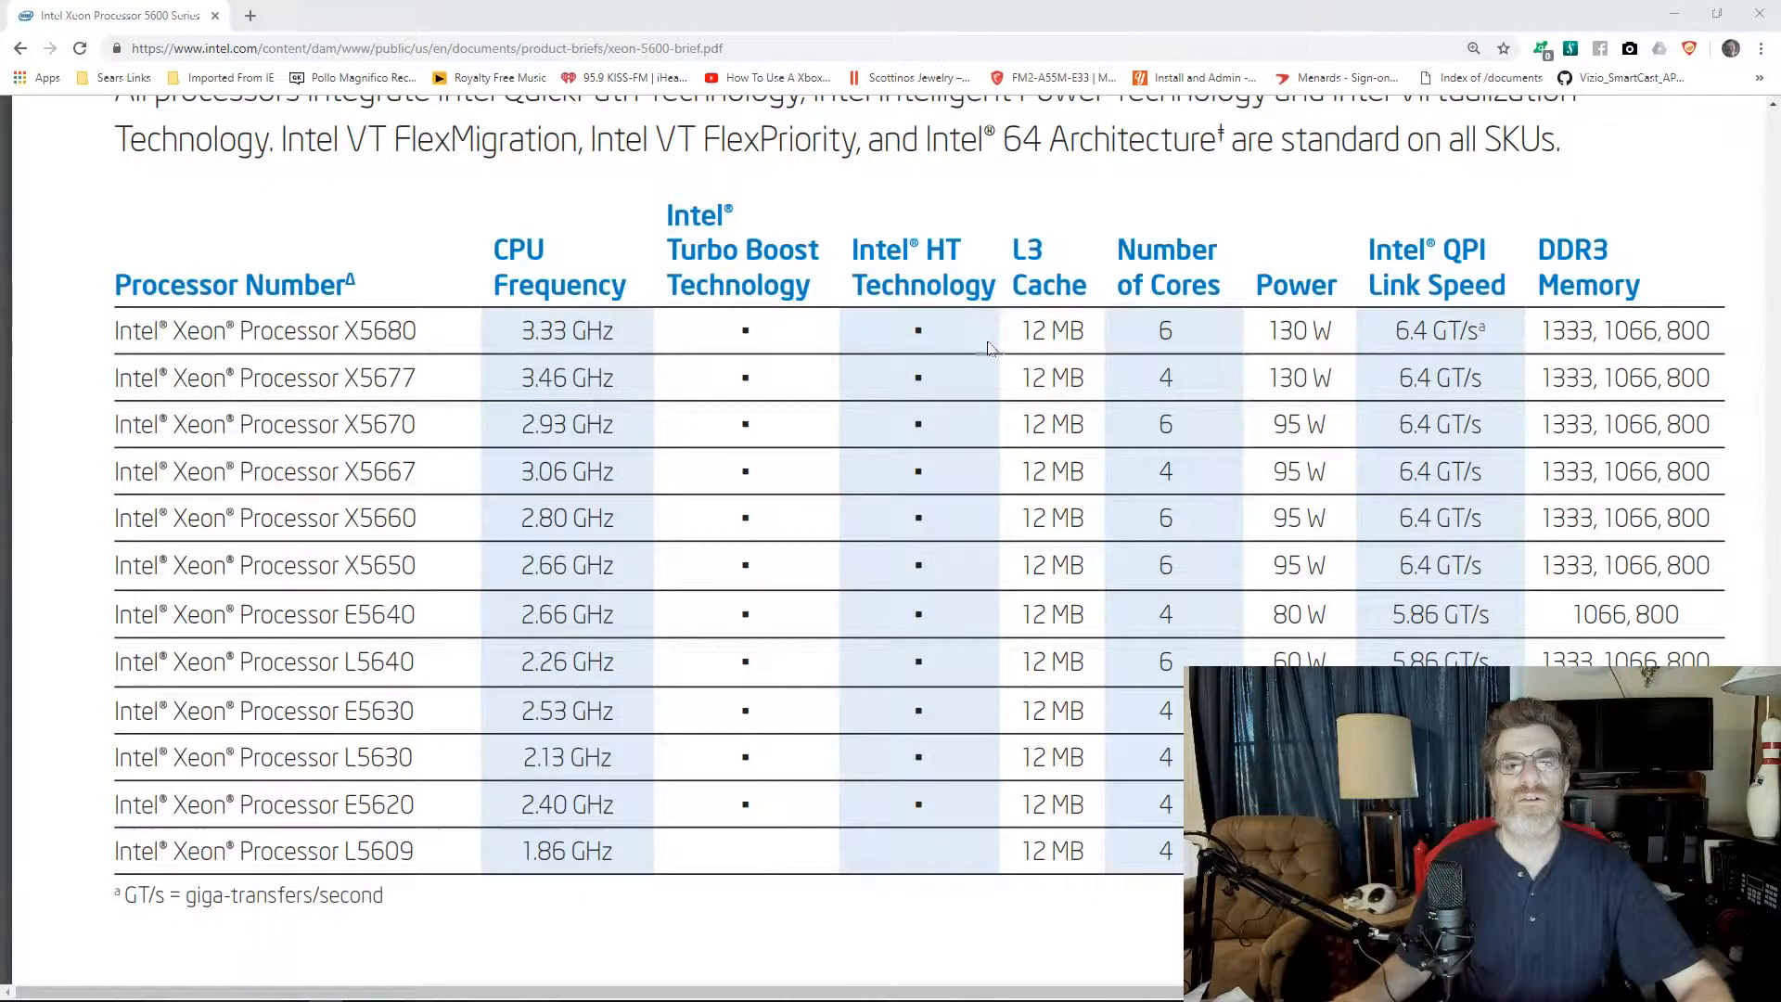
mouse_move(1099, 331)
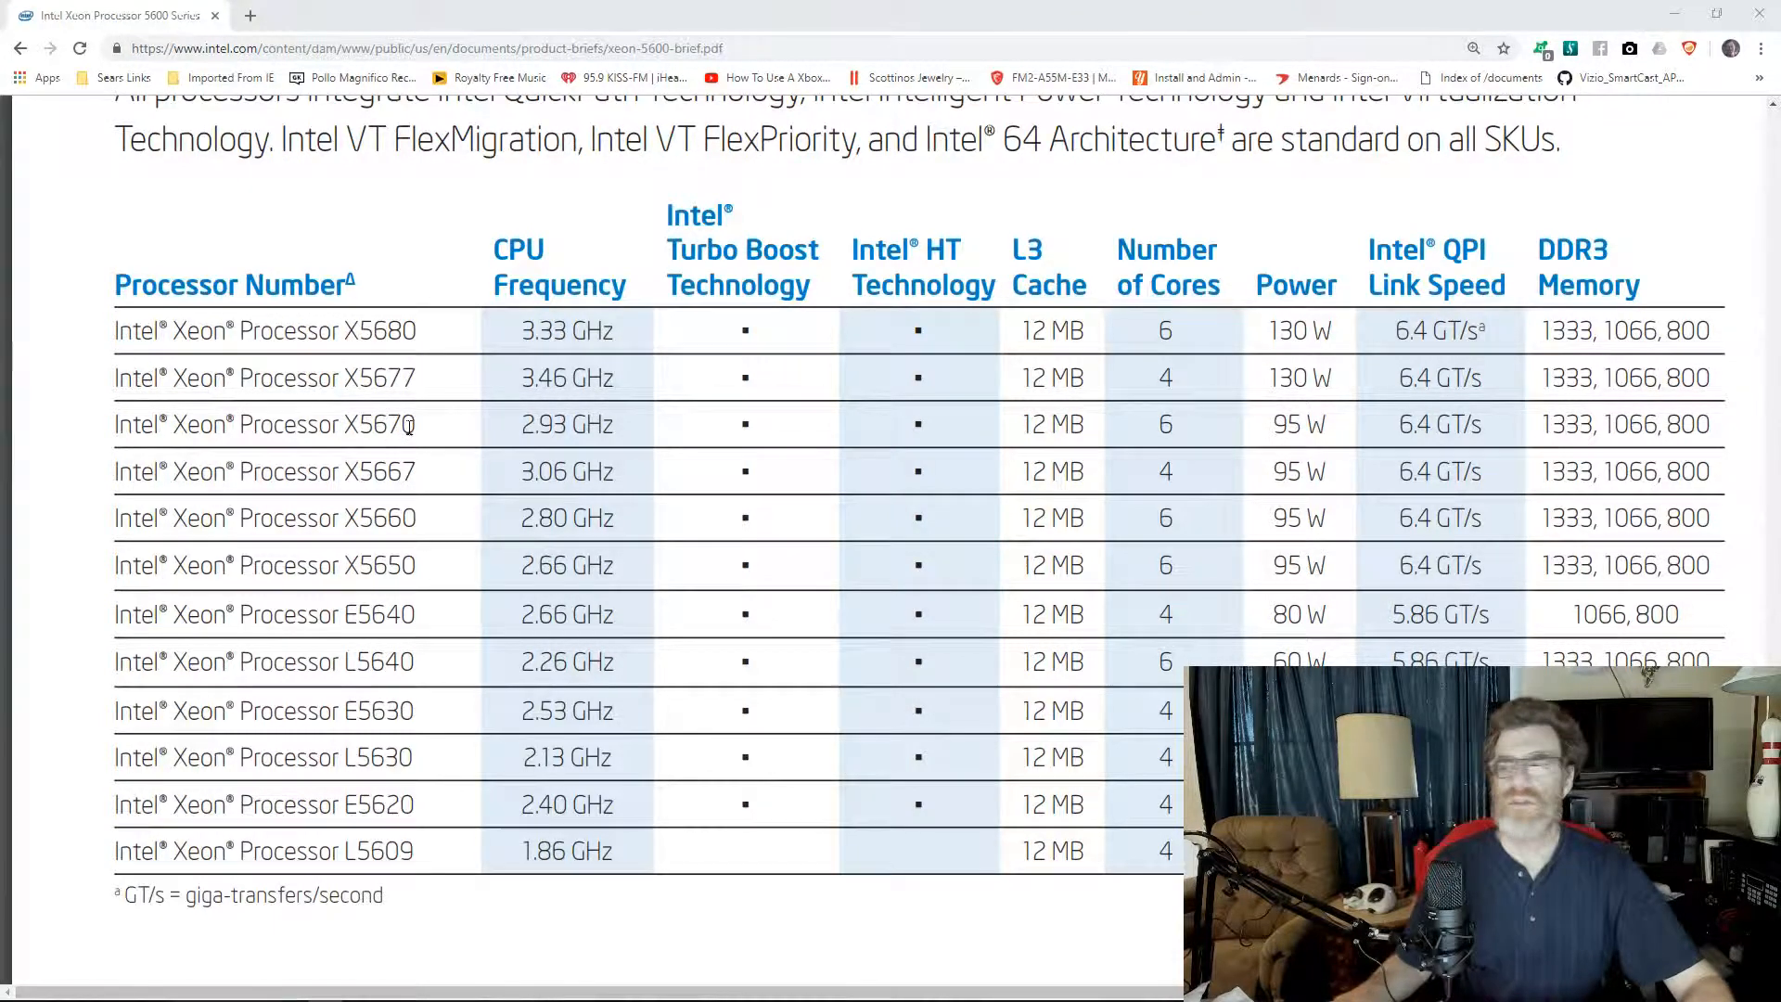
mouse_move(369, 404)
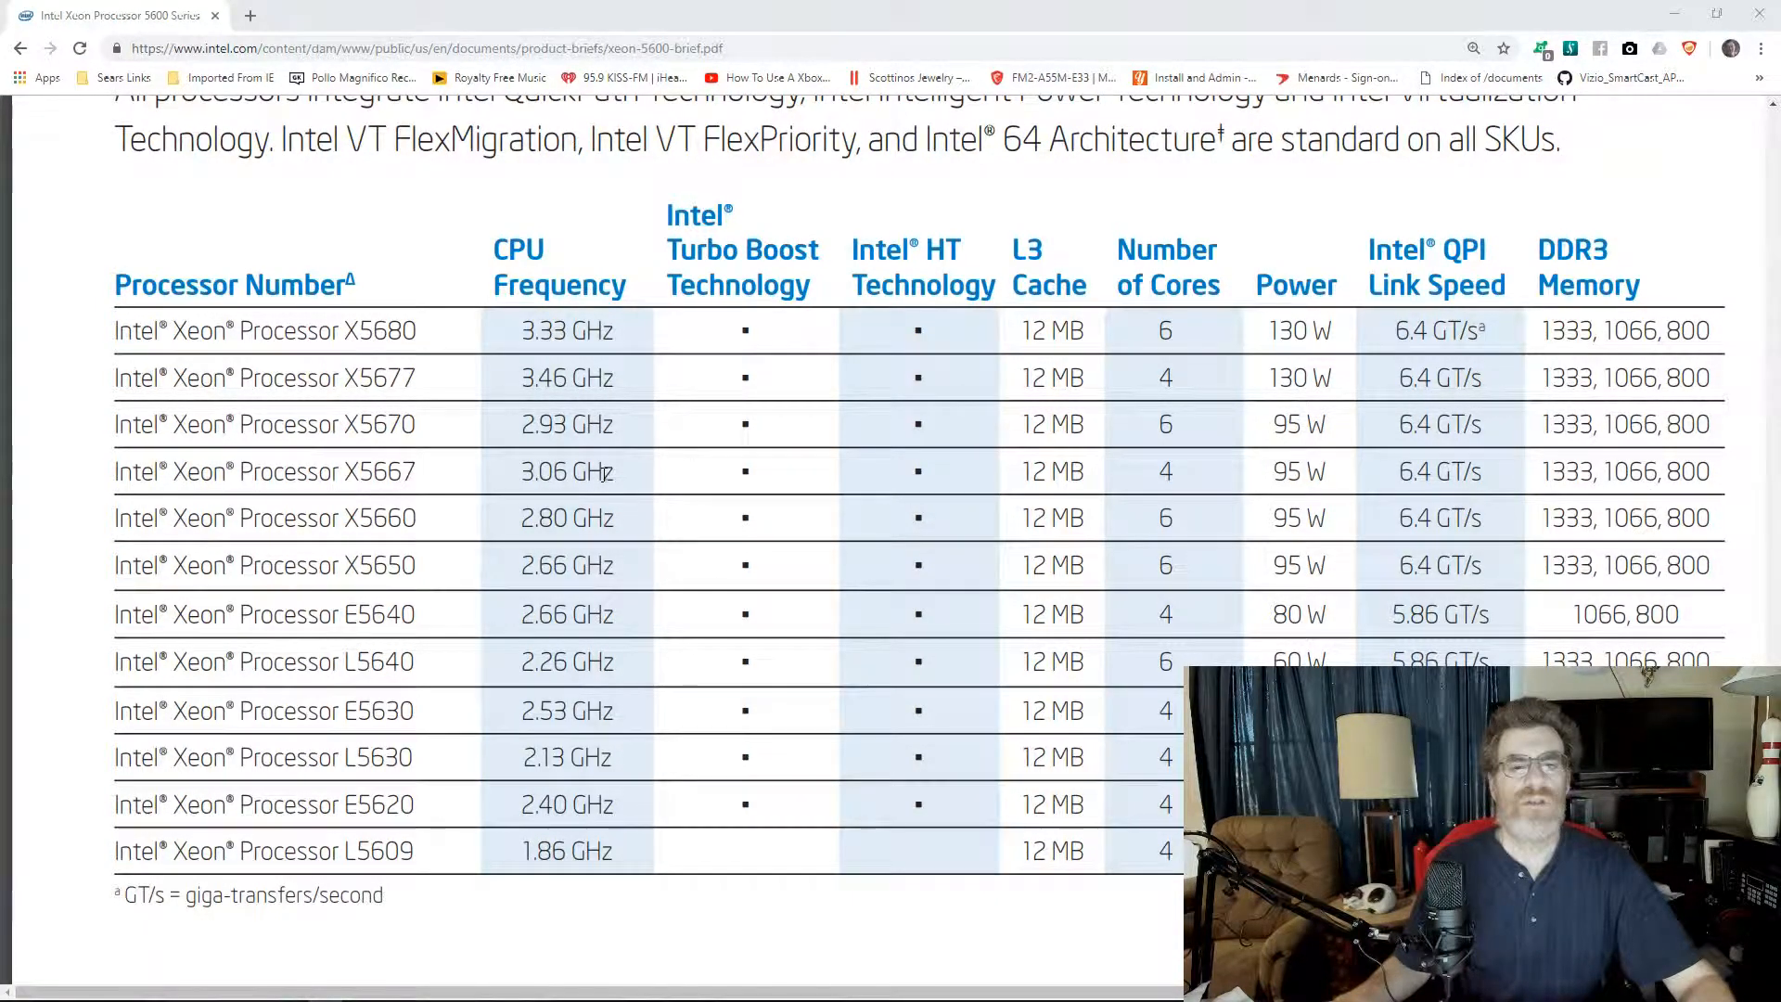
mouse_move(907, 473)
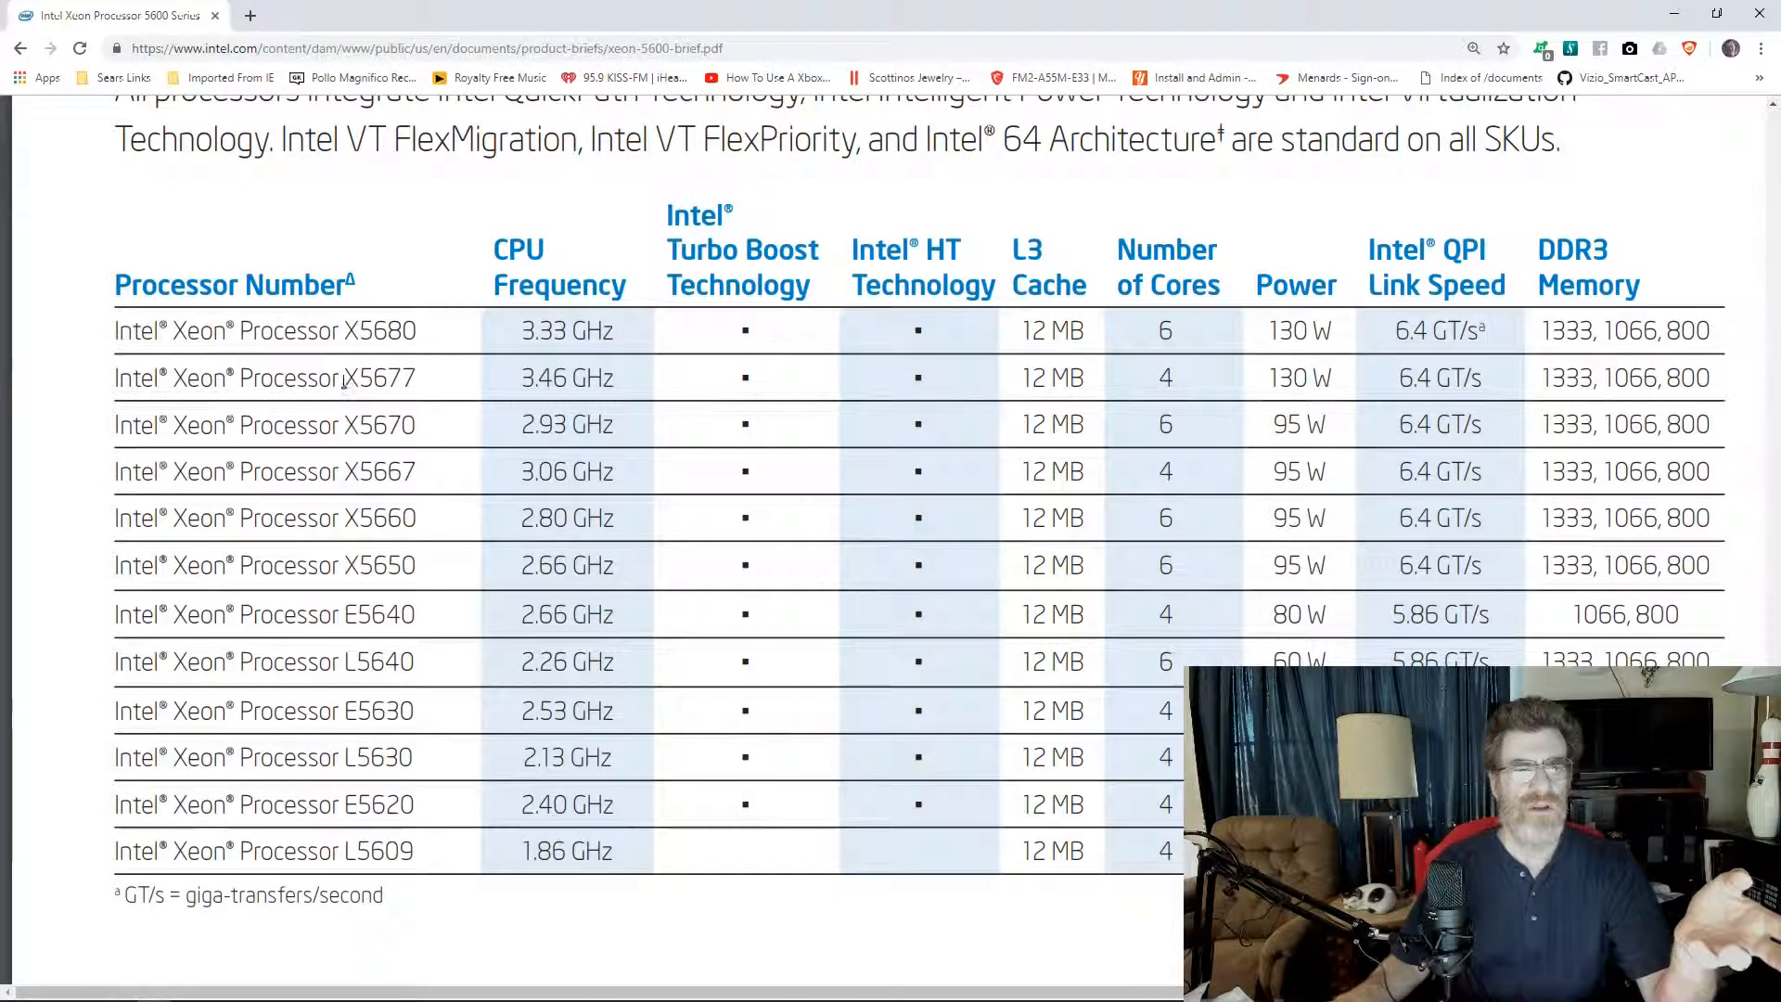
Highlight the X5677 model number in the Xeon 5600 specification table.
double_click(374, 379)
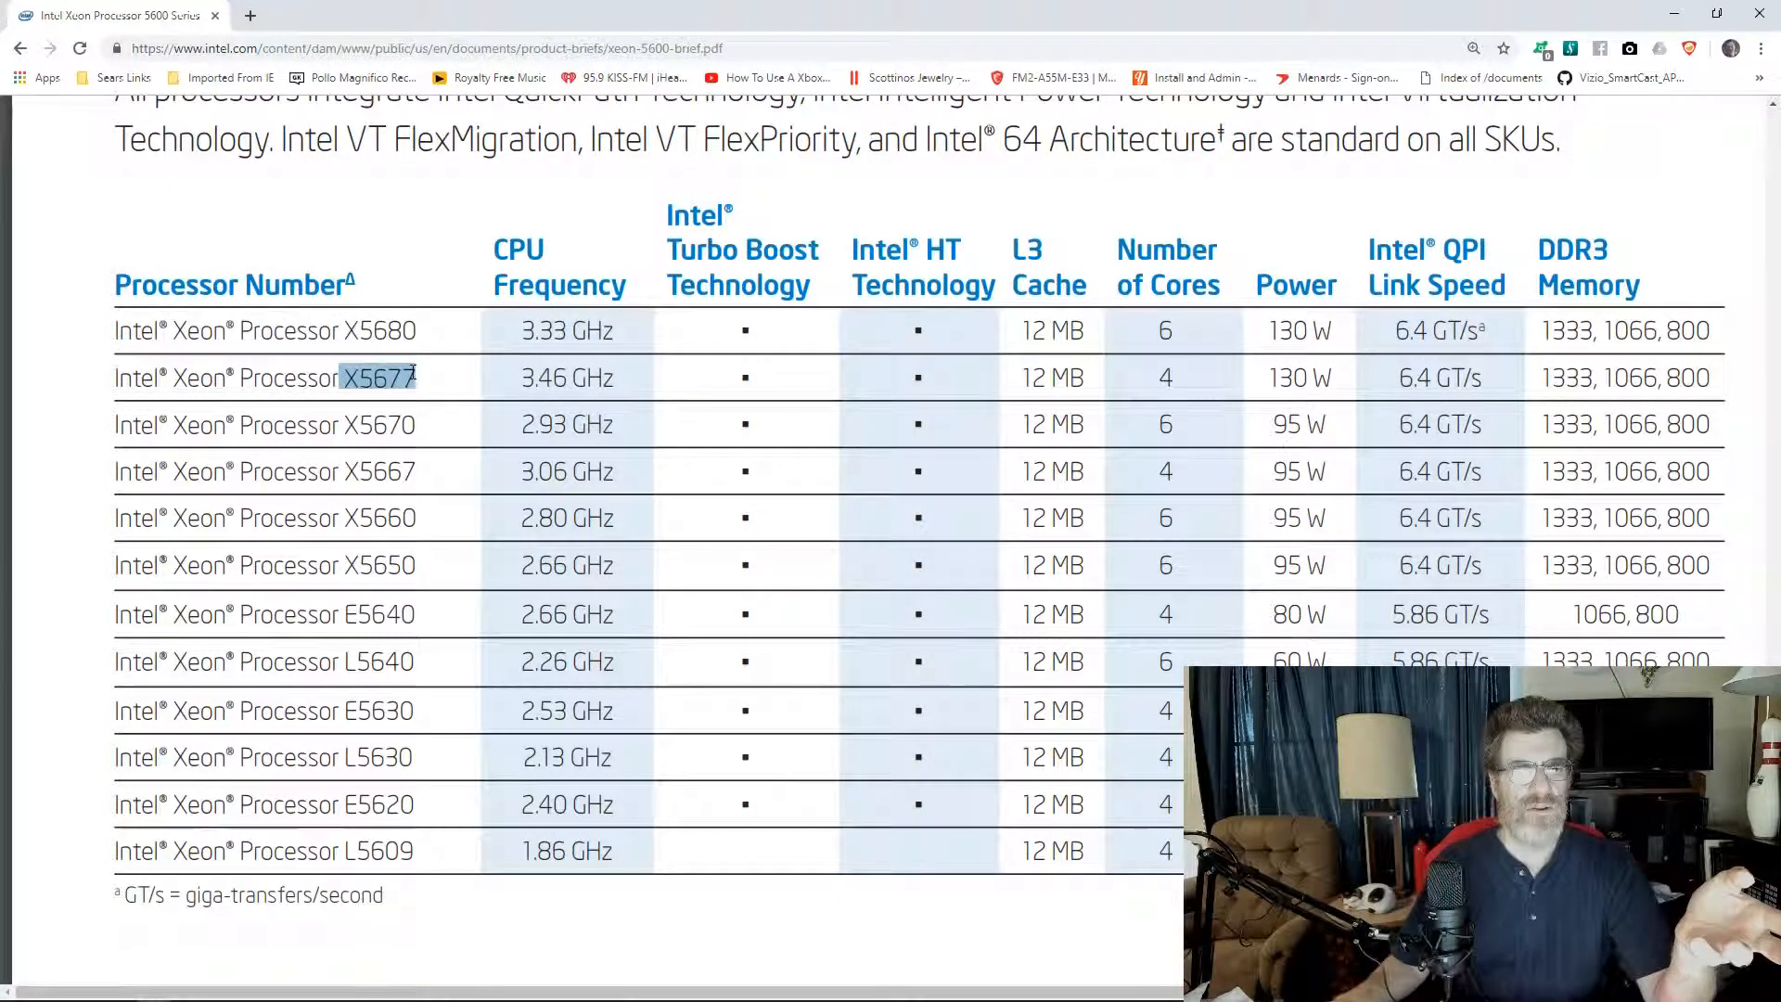